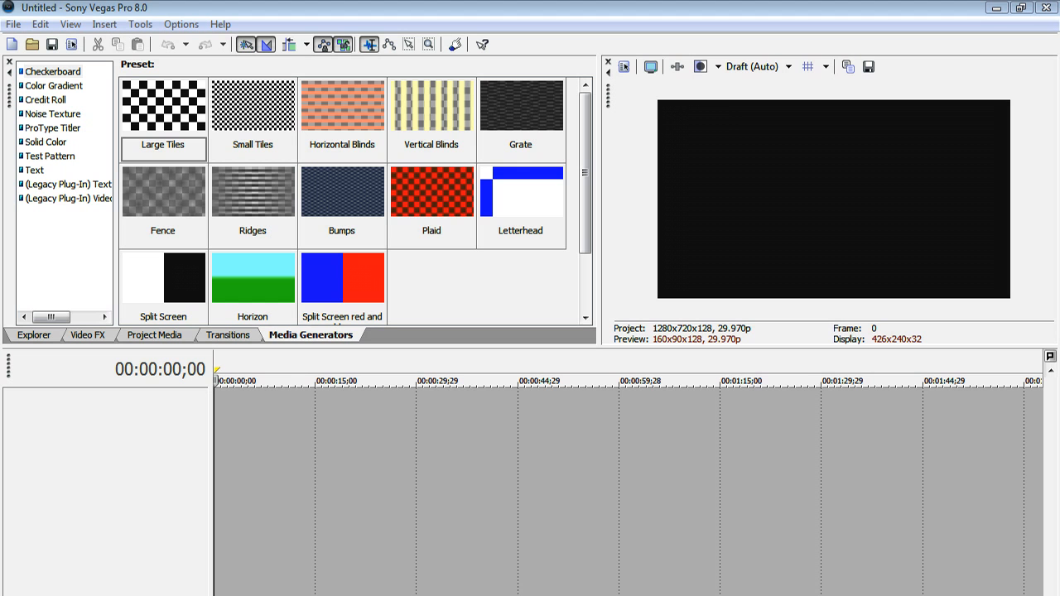
{"action": "mouse_move", "coordinate": [507, 306]}
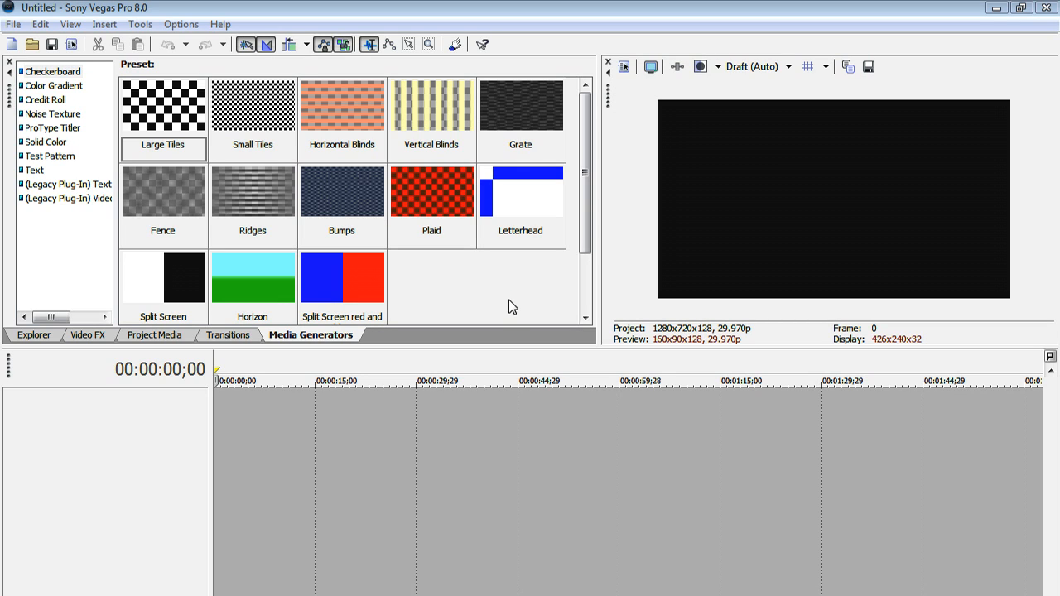
{"action": "mouse_move", "coordinate": [520, 300]}
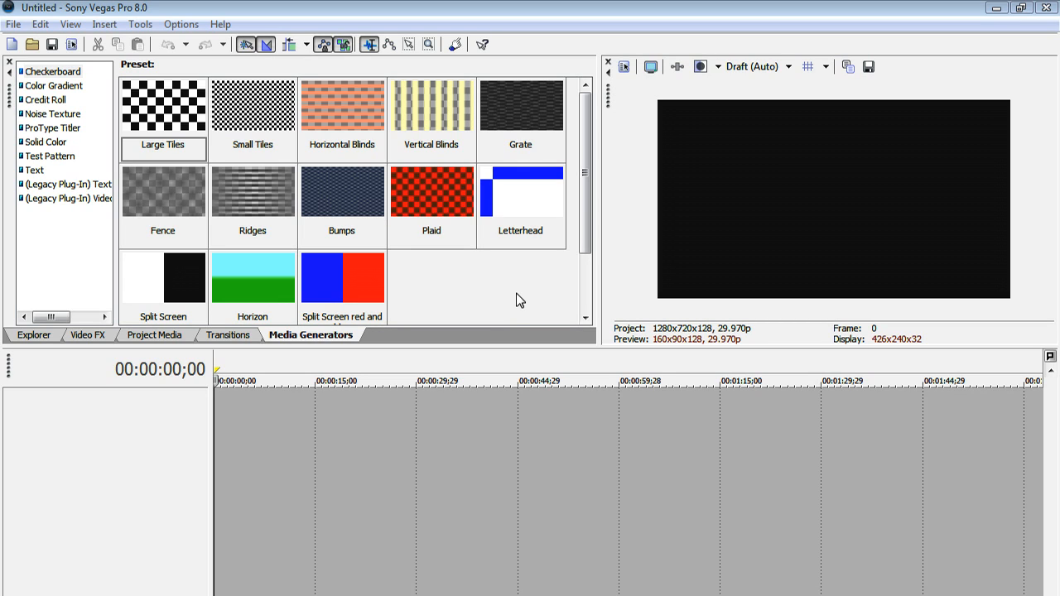
{"action": "mouse_move", "coordinate": [500, 309]}
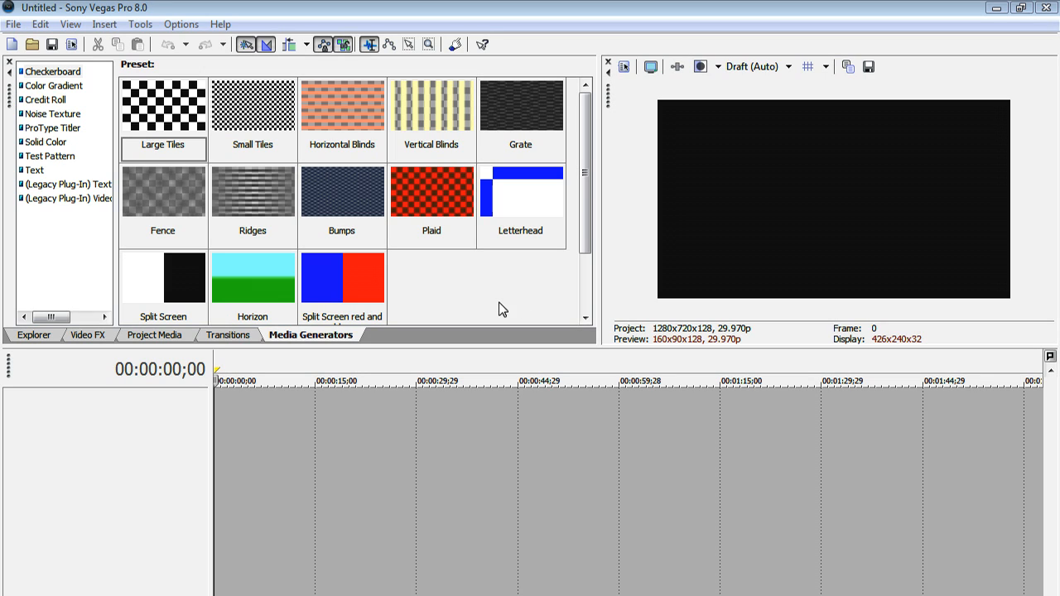
{"action": "mouse_move", "coordinate": [492, 285]}
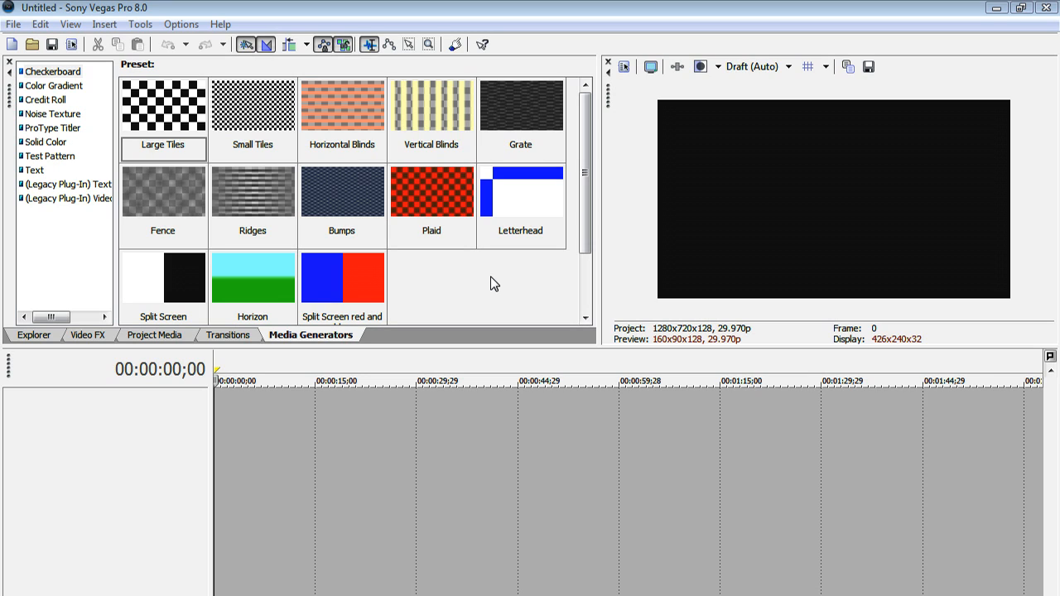
{"action": "mouse_move", "coordinate": [580, 242]}
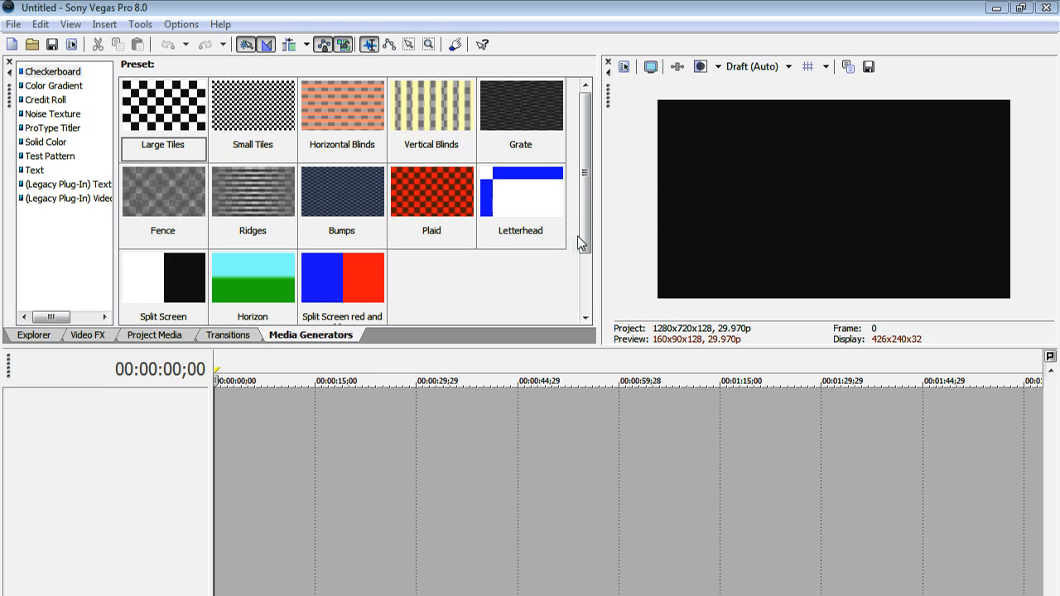
Place the Large Tiles checkerboard preset on the timeline and set Color 2 to red.
{"action": "scroll", "scroll_direction": "down", "scroll_amount": 3}
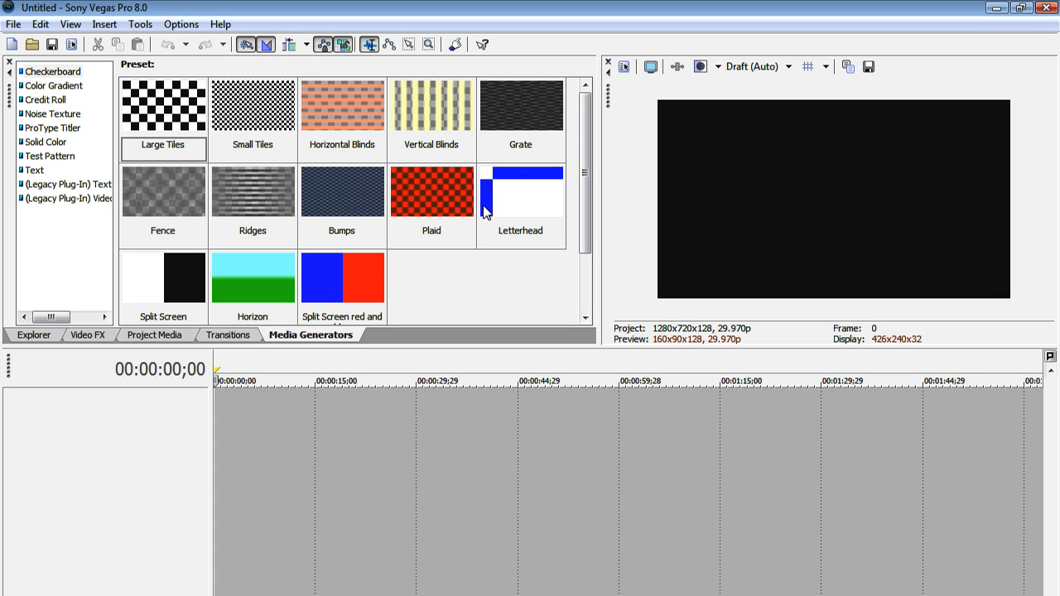
{"action": "mouse_move", "coordinate": [285, 341]}
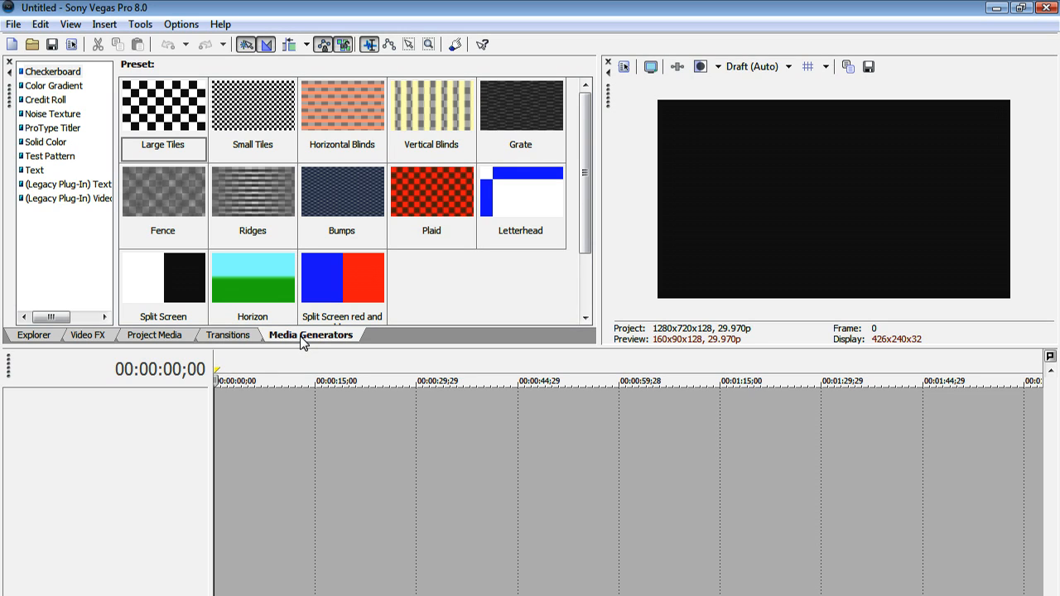
{"action": "mouse_move", "coordinate": [287, 340]}
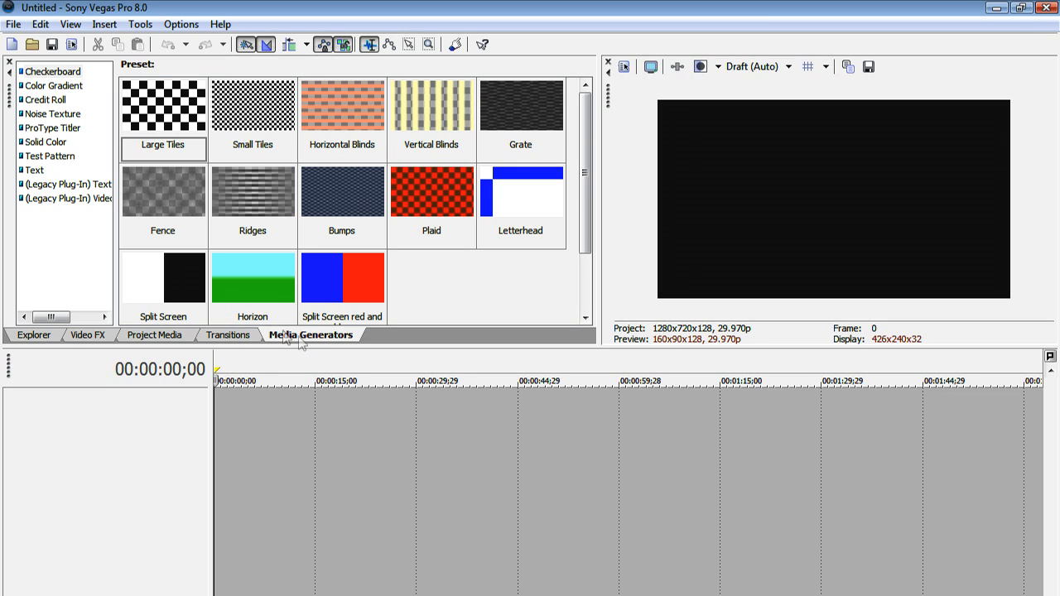
{"action": "left_click", "coordinate": [53, 71]}
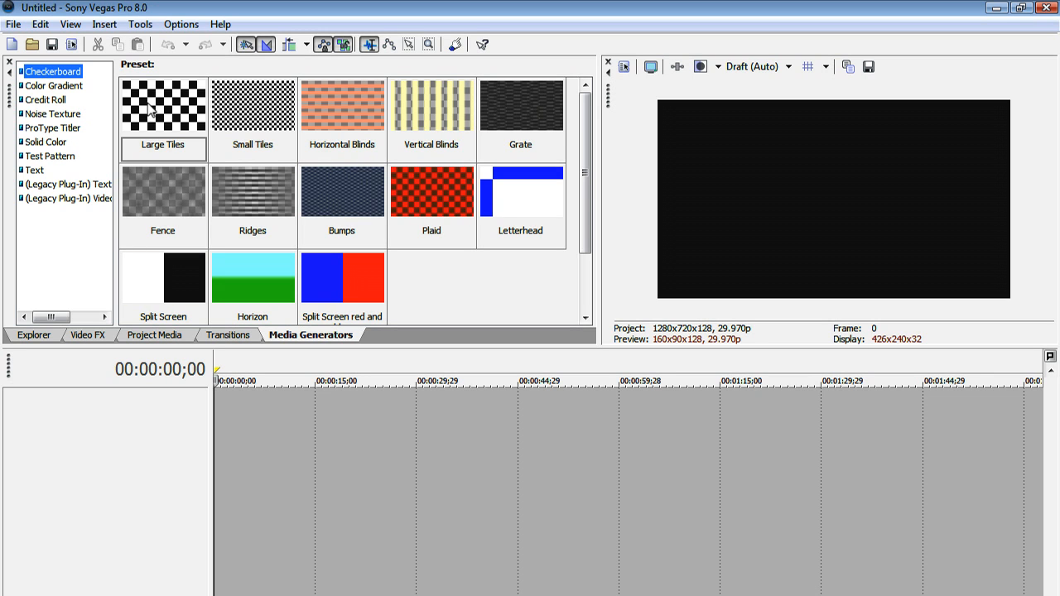
{"action": "left_click_drag", "start_coordinate": [162, 106], "coordinate": [246, 414]}
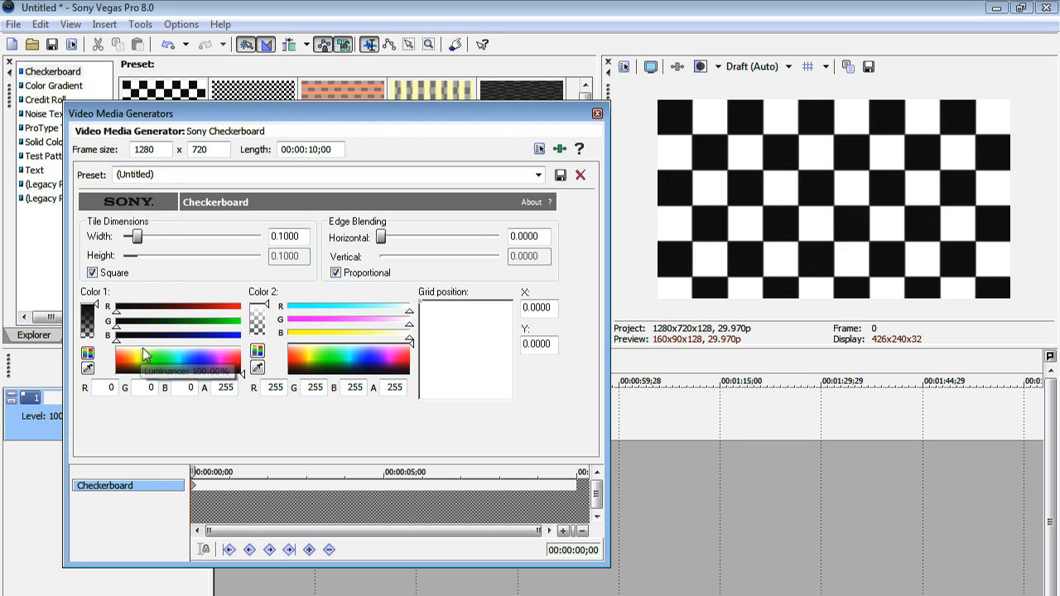
{"action": "left_click", "coordinate": [318, 364]}
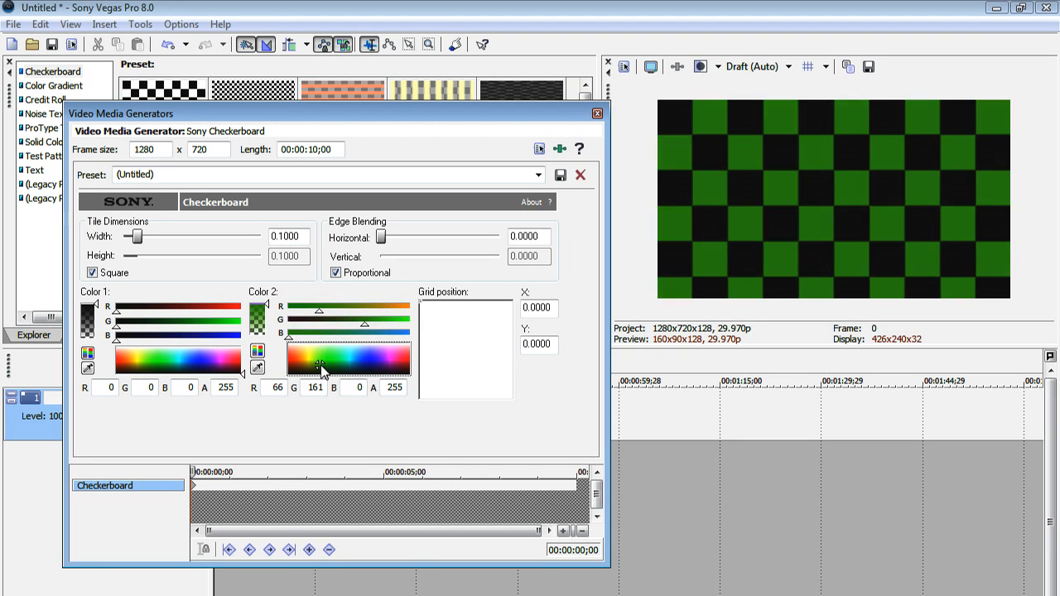
{"action": "left_click", "coordinate": [328, 358]}
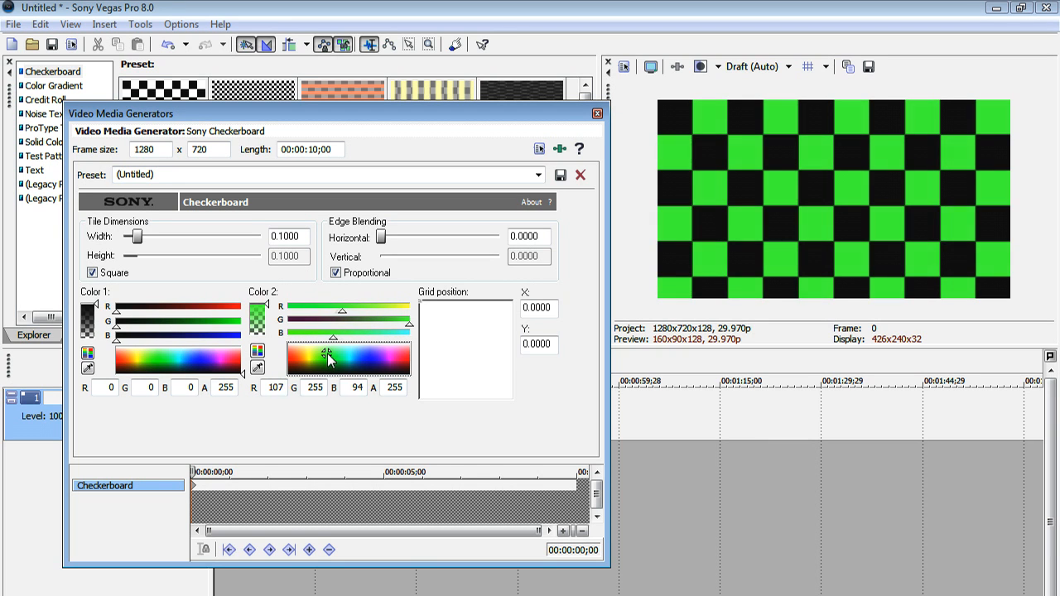
{"action": "left_click", "coordinate": [288, 361]}
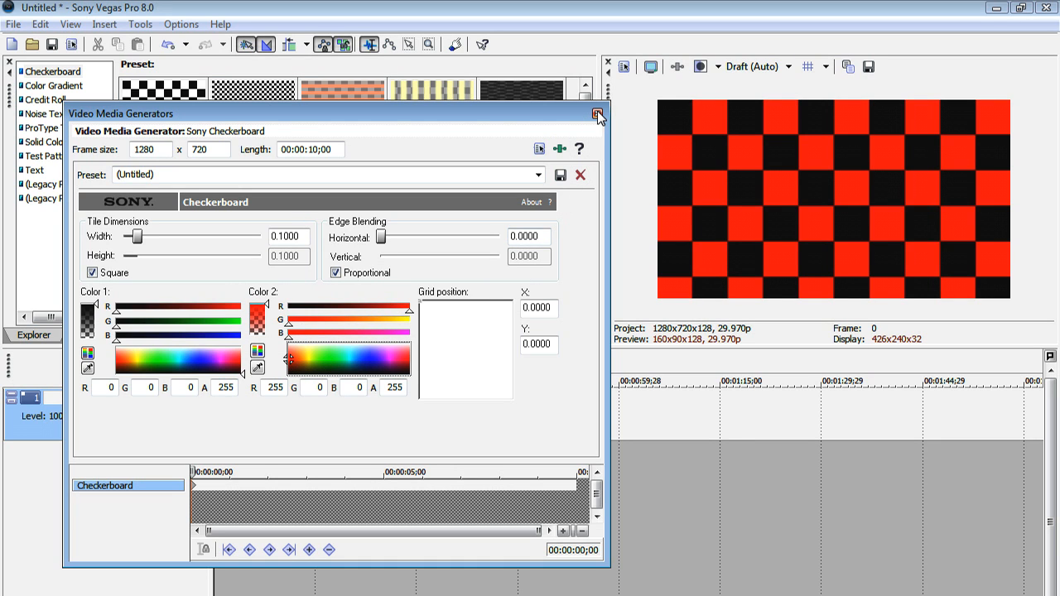
{"action": "left_click", "coordinate": [598, 115]}
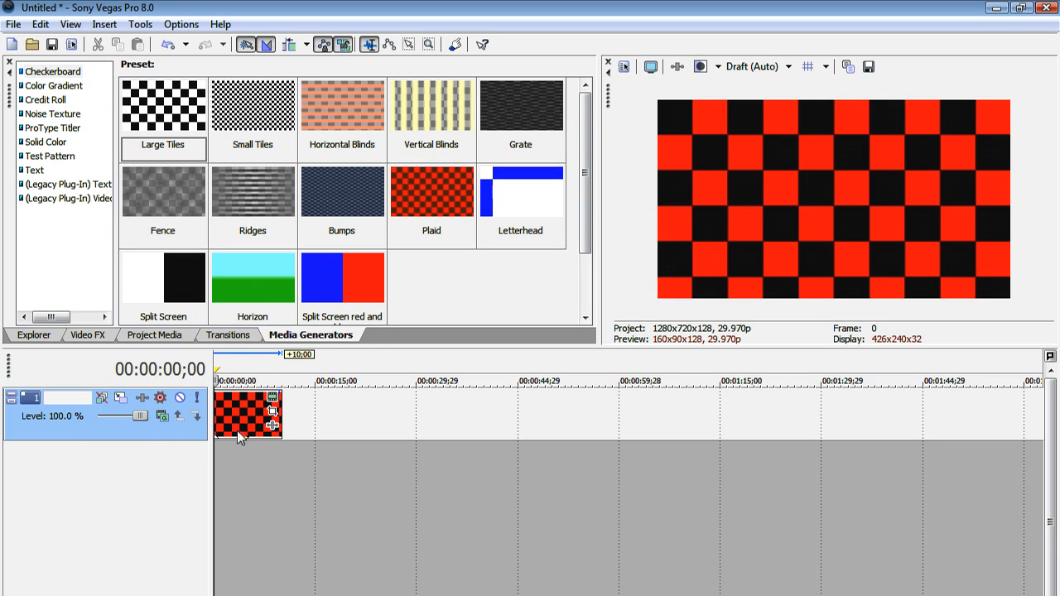
{"action": "mouse_move", "coordinate": [106, 341]}
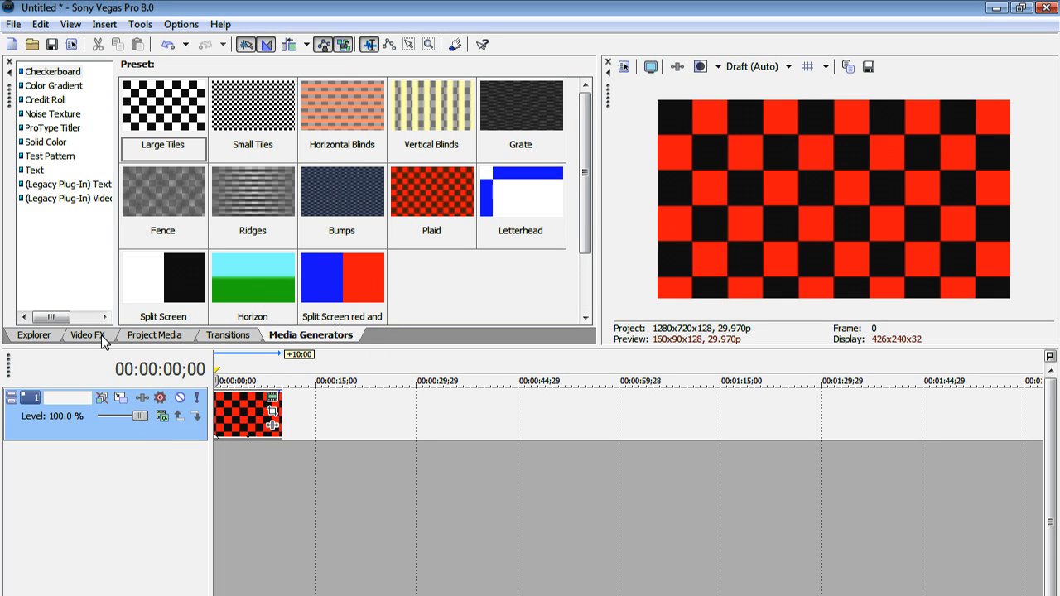
Apply the Bump Map video effect to the checkerboard event with default settings.
{"action": "left_click", "coordinate": [86, 334]}
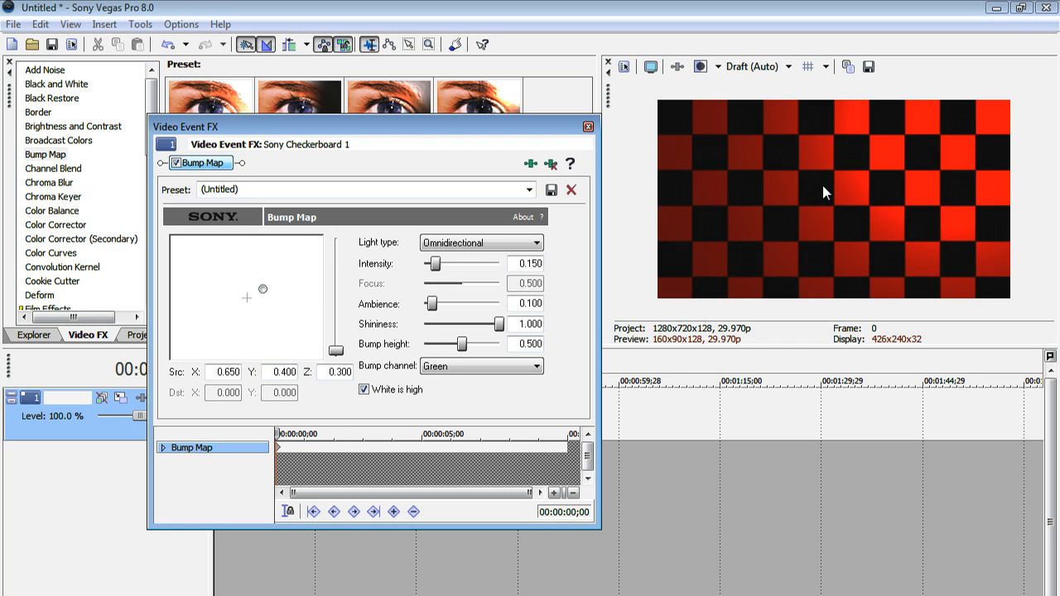
{"action": "mouse_move", "coordinate": [381, 165]}
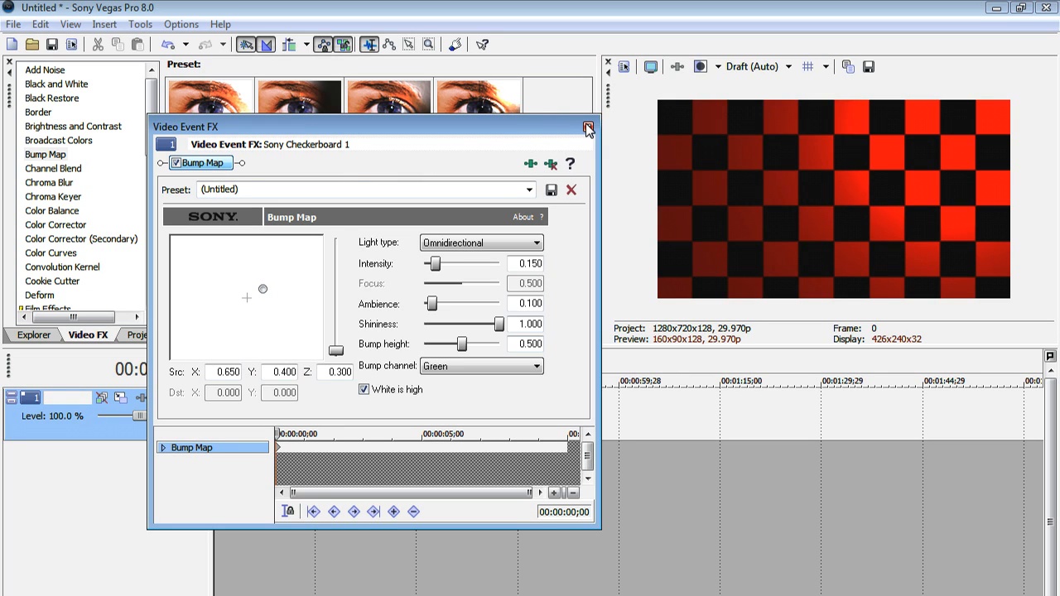
{"action": "mouse_move", "coordinate": [587, 129]}
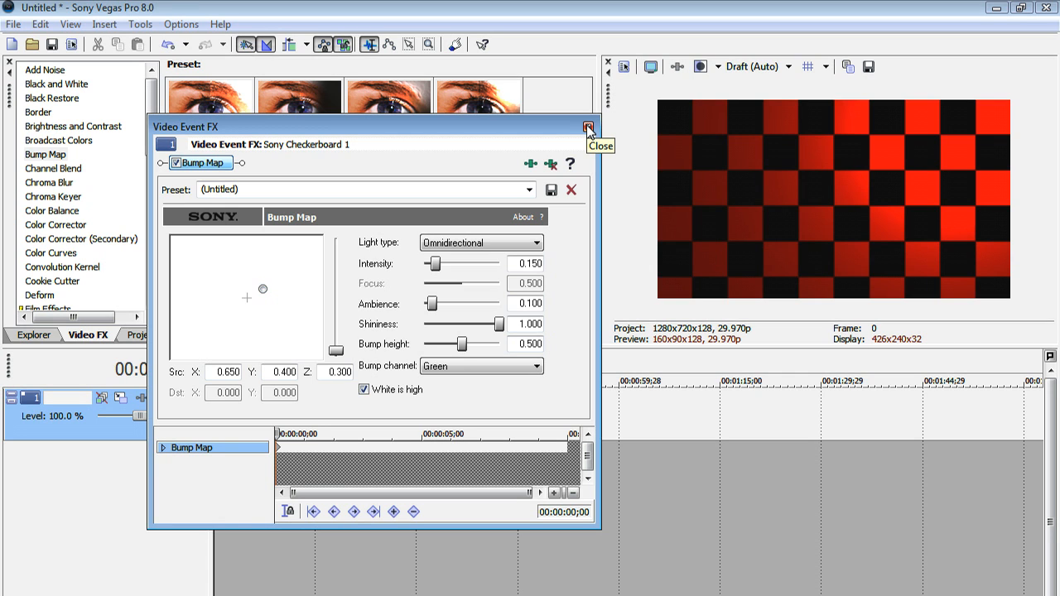
{"action": "left_click", "coordinate": [588, 128]}
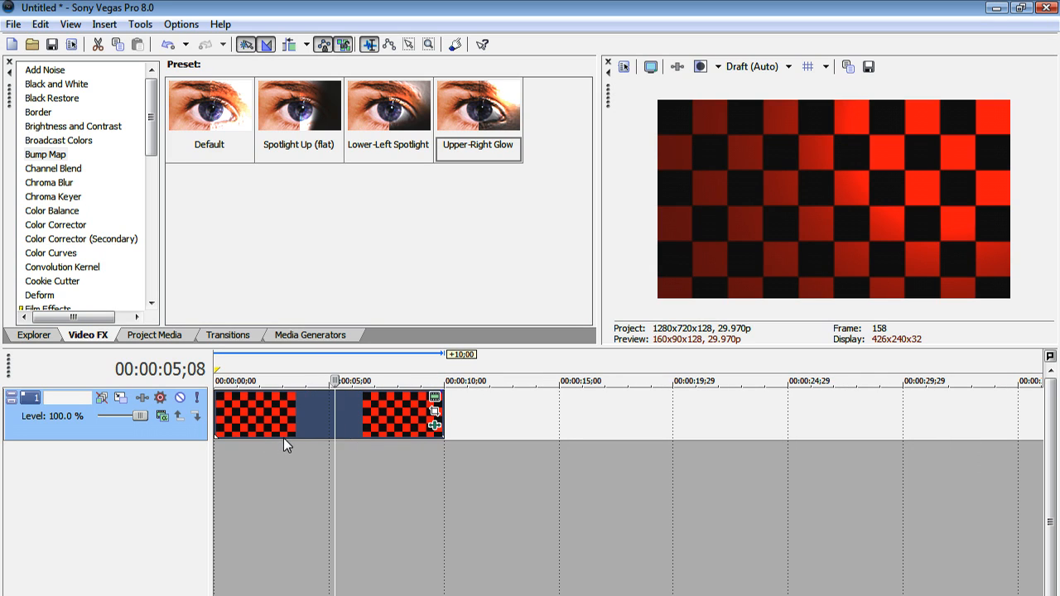
{"action": "mouse_move", "coordinate": [434, 417]}
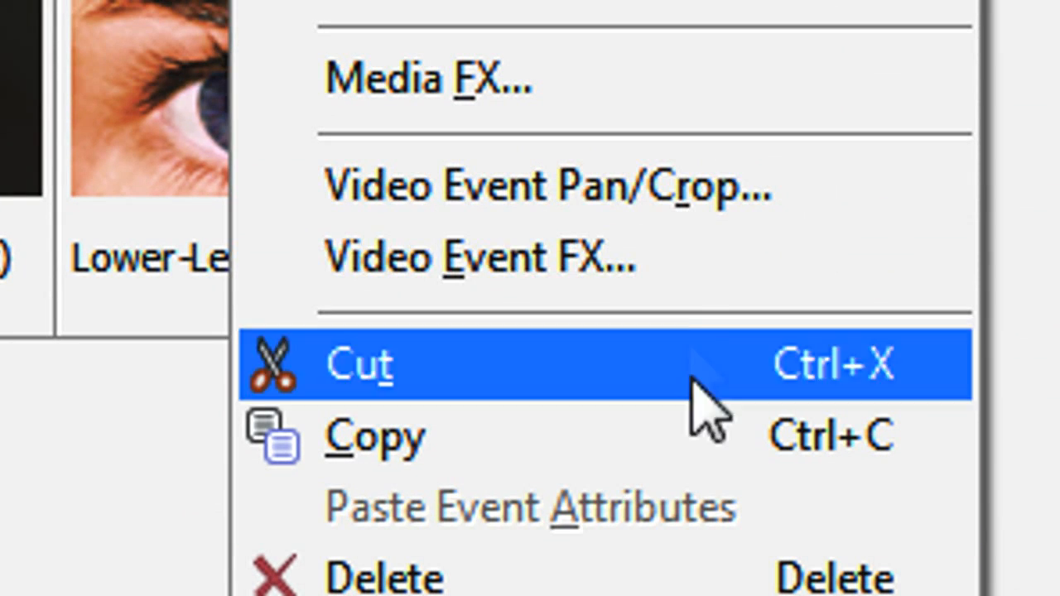
{"action": "mouse_move", "coordinate": [712, 207]}
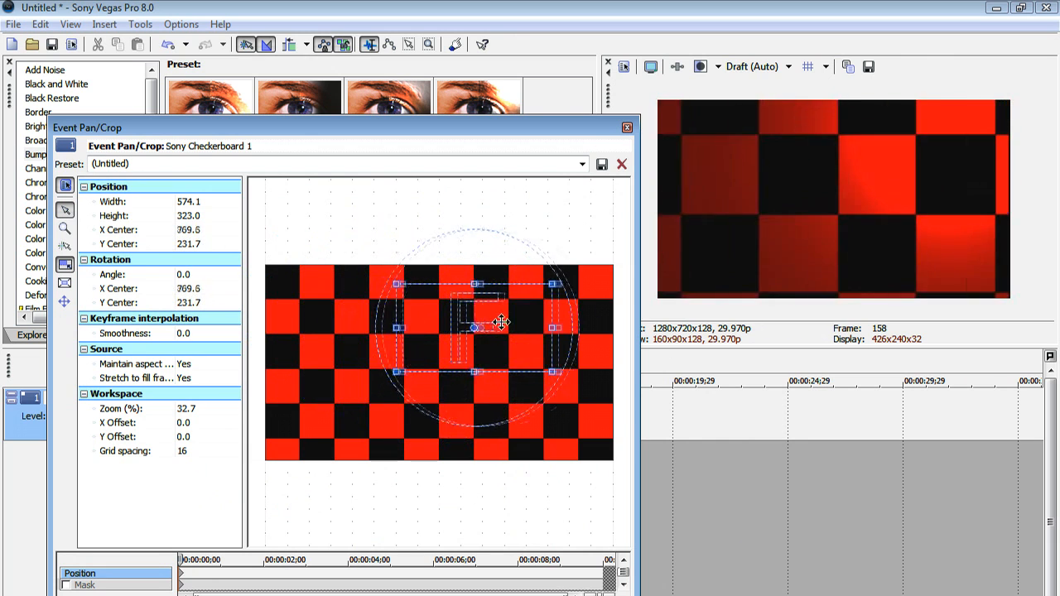
In Event Pan/Crop, tilt the frame and keyframe a later rotated, enlarged framing.
{"action": "left_click_drag", "start_coordinate": [500, 323], "coordinate": [583, 356]}
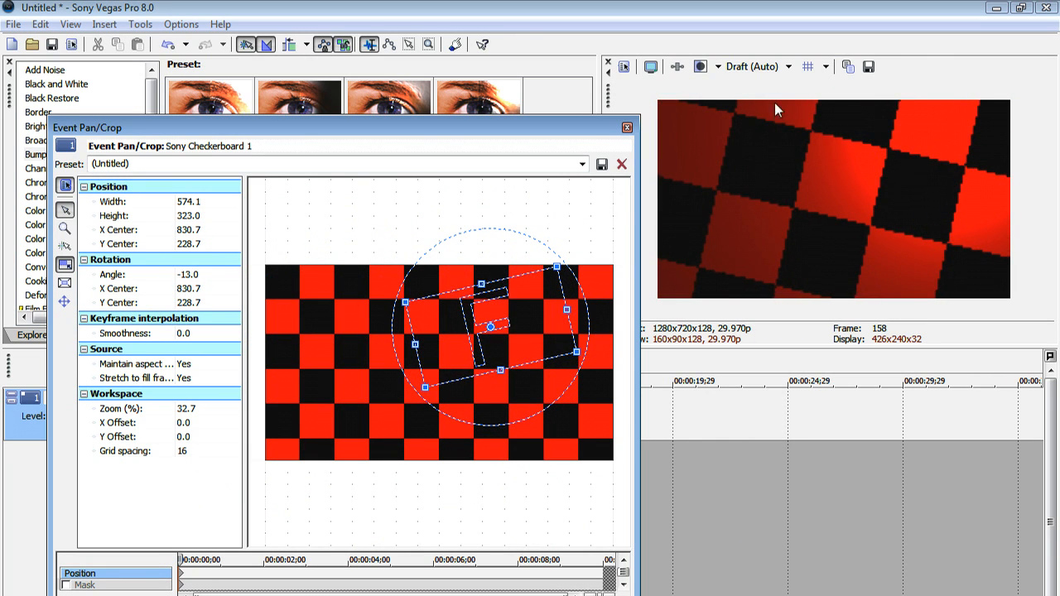
{"action": "left_click", "coordinate": [749, 66]}
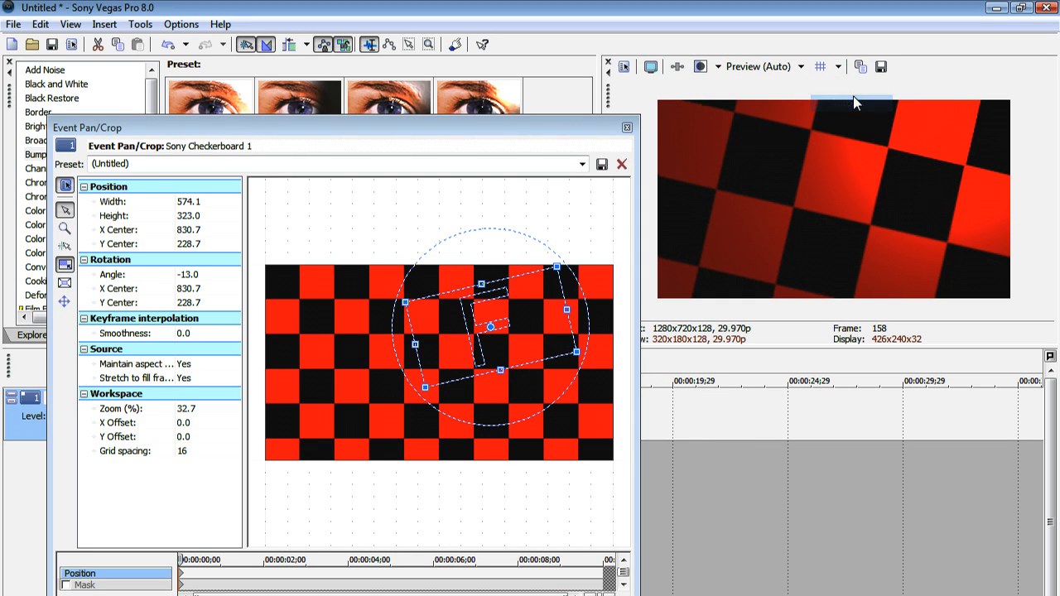
{"action": "mouse_move", "coordinate": [544, 366]}
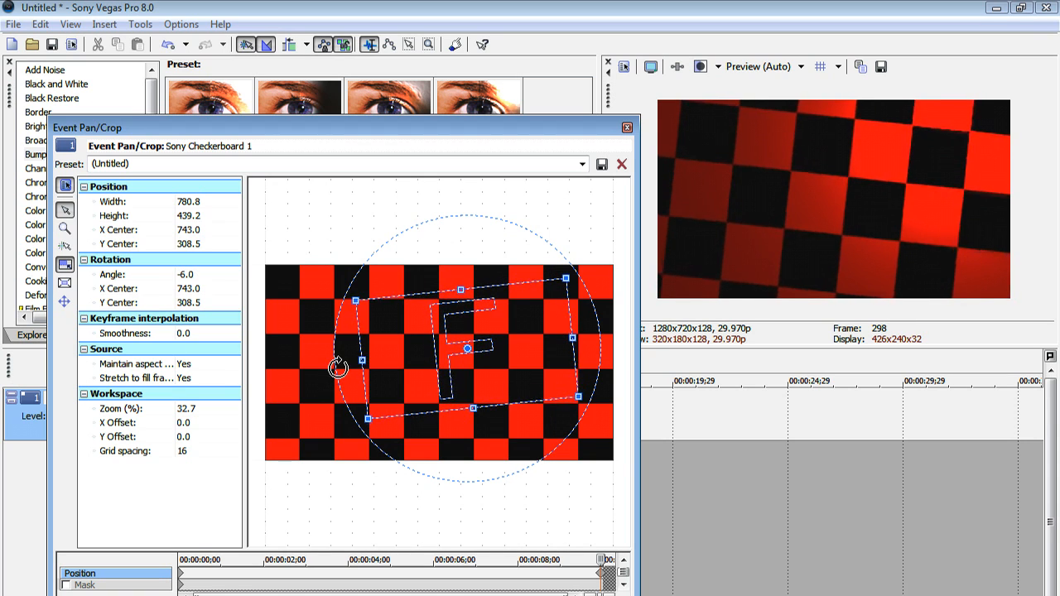
{"action": "left_click_drag", "start_coordinate": [337, 367], "coordinate": [520, 240]}
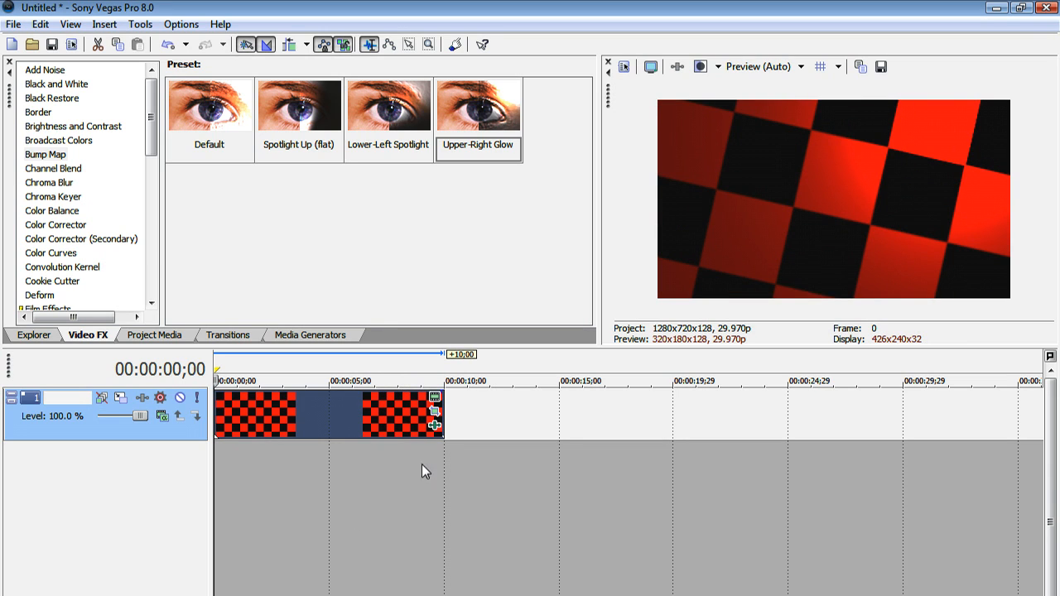
{"action": "mouse_move", "coordinate": [463, 252]}
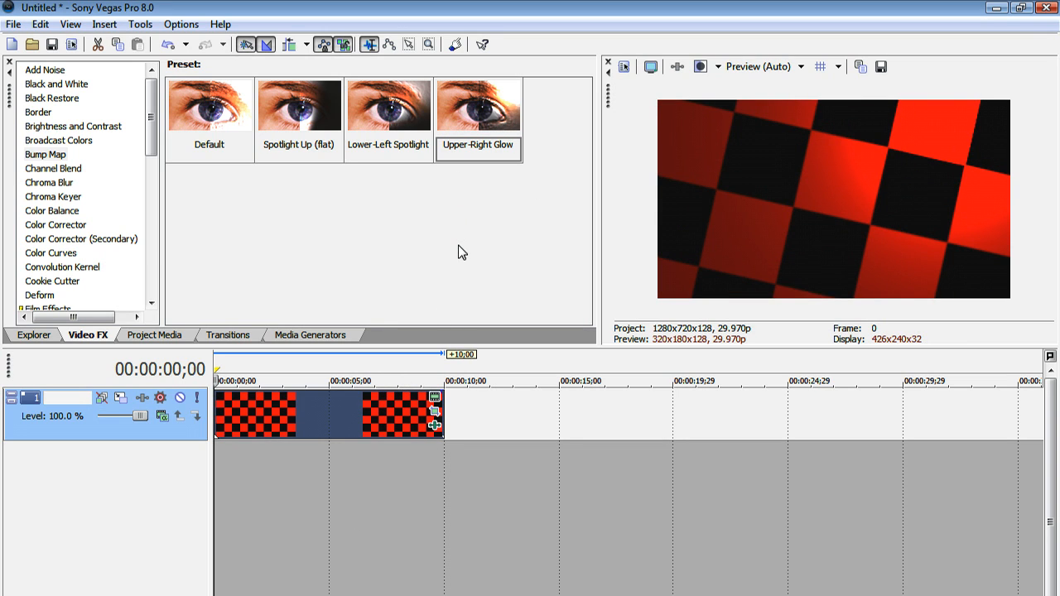
{"action": "mouse_move", "coordinate": [438, 433]}
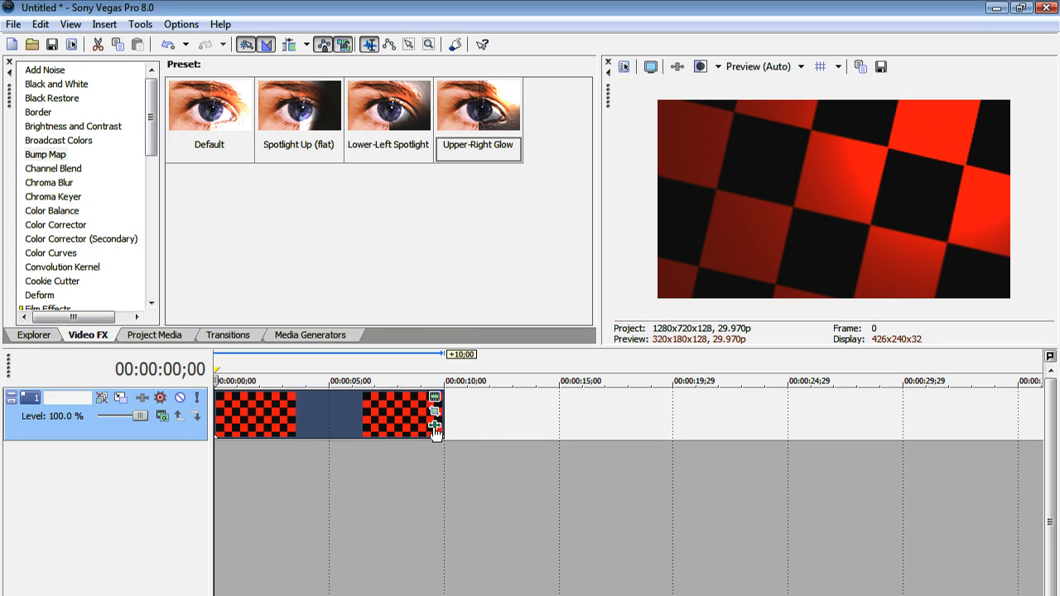
{"action": "mouse_move", "coordinate": [434, 428]}
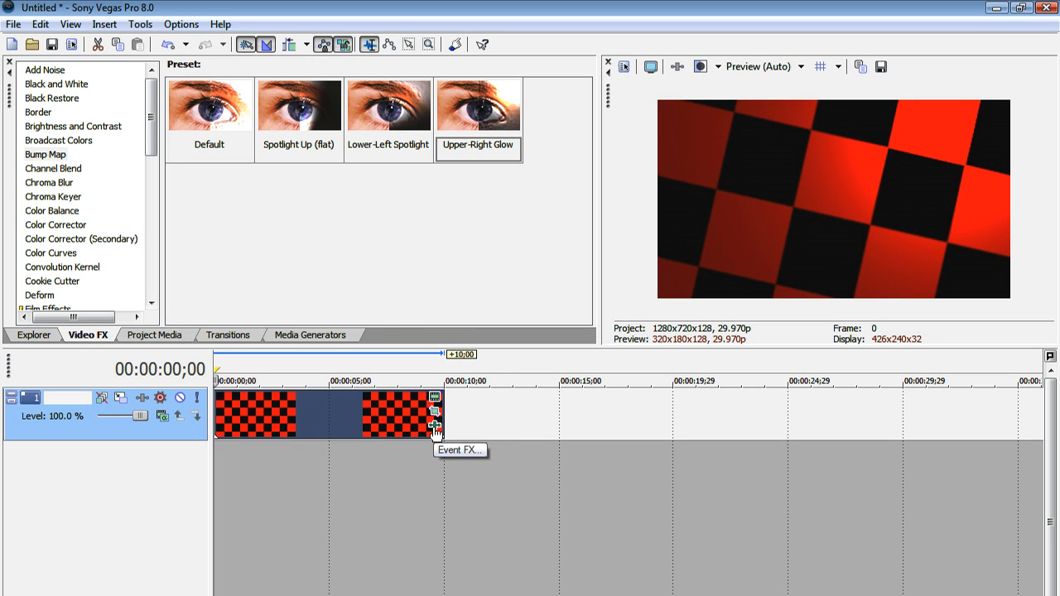
Reposition the Bump Map light source so the red tiles glow toward one corner.
{"action": "right_click", "coordinate": [405, 415]}
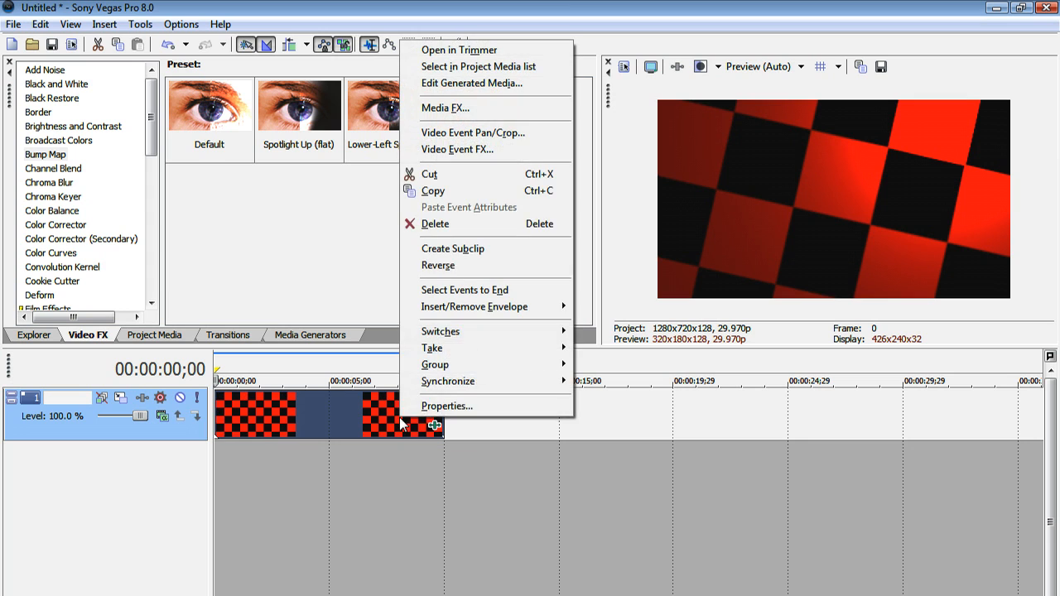
{"action": "mouse_move", "coordinate": [472, 149]}
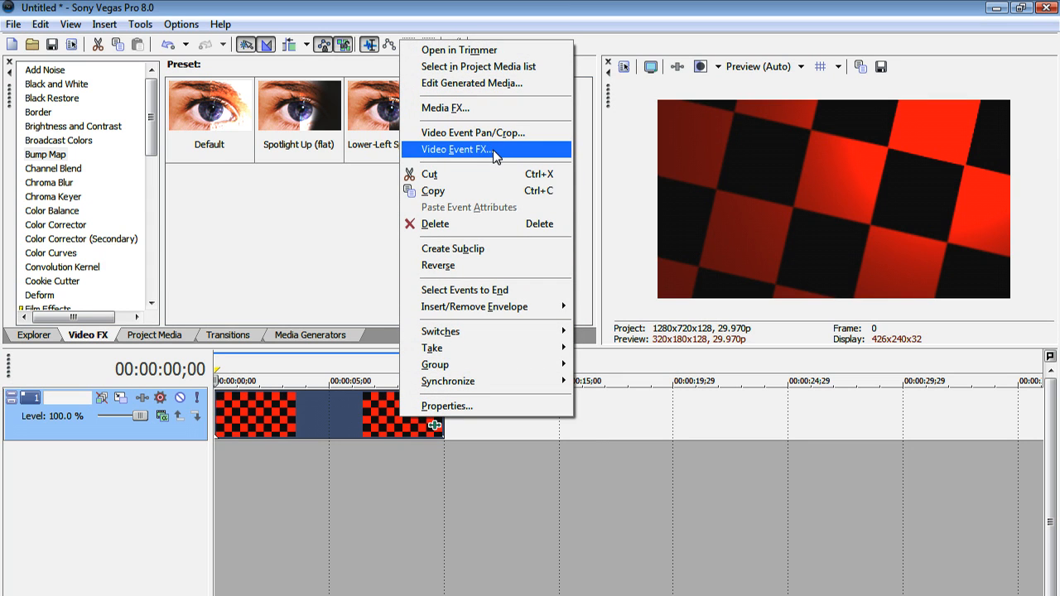
{"action": "left_click", "coordinate": [457, 149]}
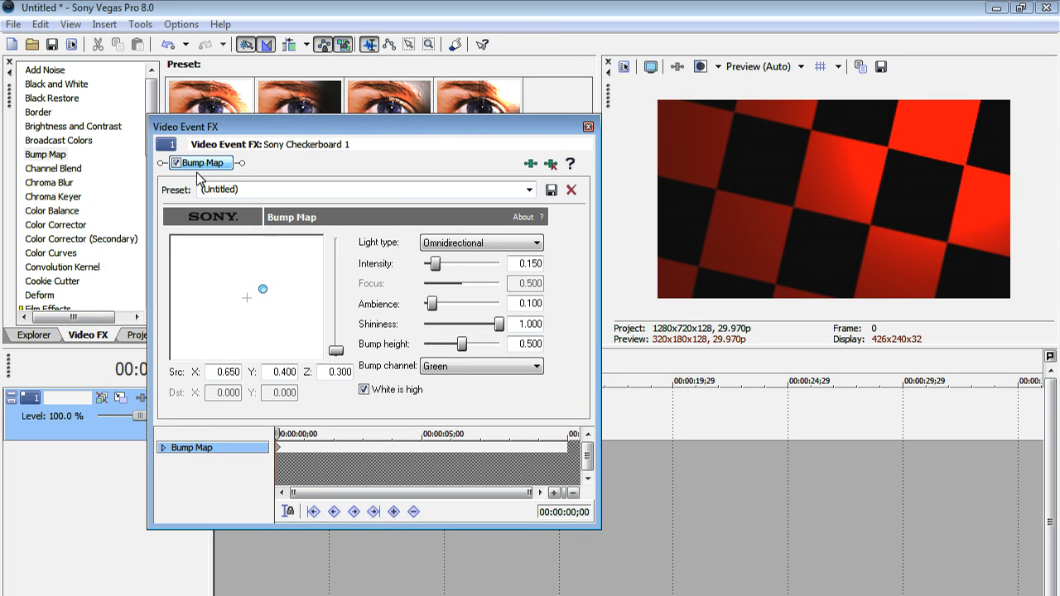
{"action": "mouse_move", "coordinate": [546, 467]}
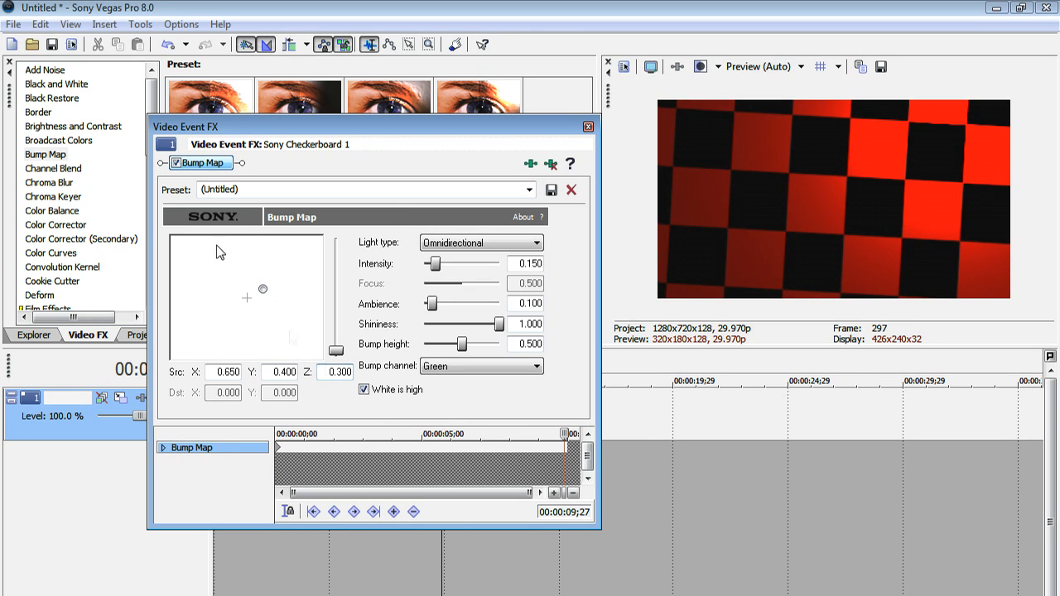
{"action": "left_click_drag", "start_coordinate": [263, 288], "coordinate": [303, 295]}
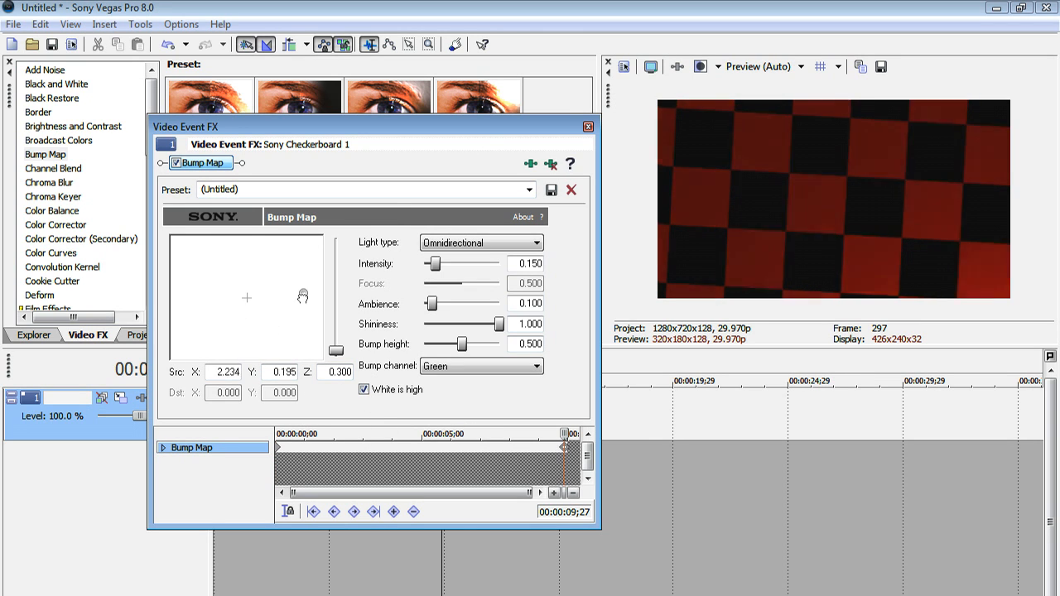
{"action": "left_click_drag", "start_coordinate": [304, 294], "coordinate": [248, 294]}
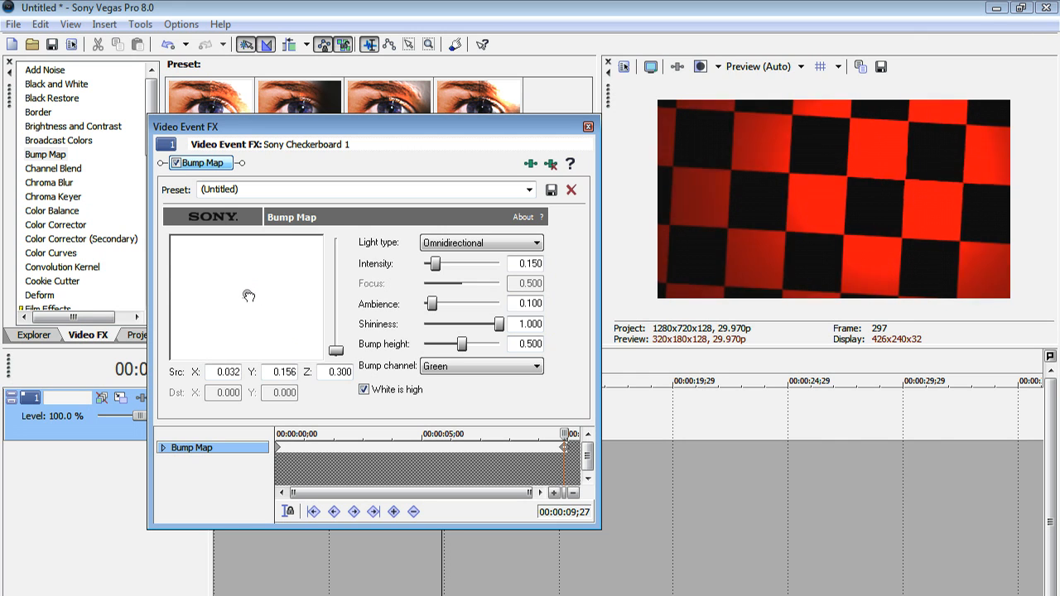
{"action": "left_click_drag", "start_coordinate": [252, 297], "coordinate": [262, 290]}
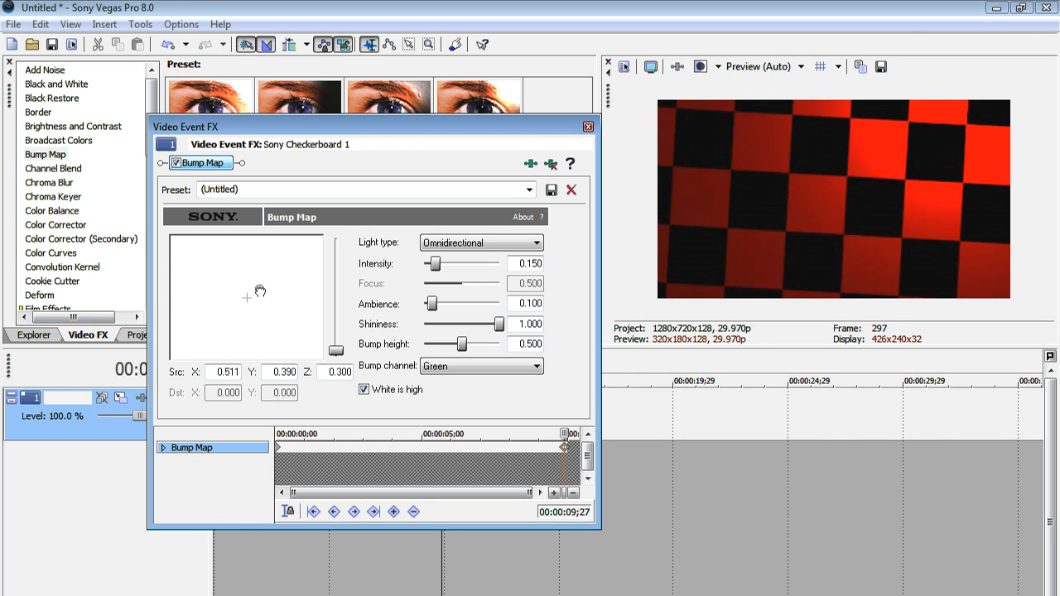
{"action": "left_click_drag", "start_coordinate": [258, 289], "coordinate": [222, 321]}
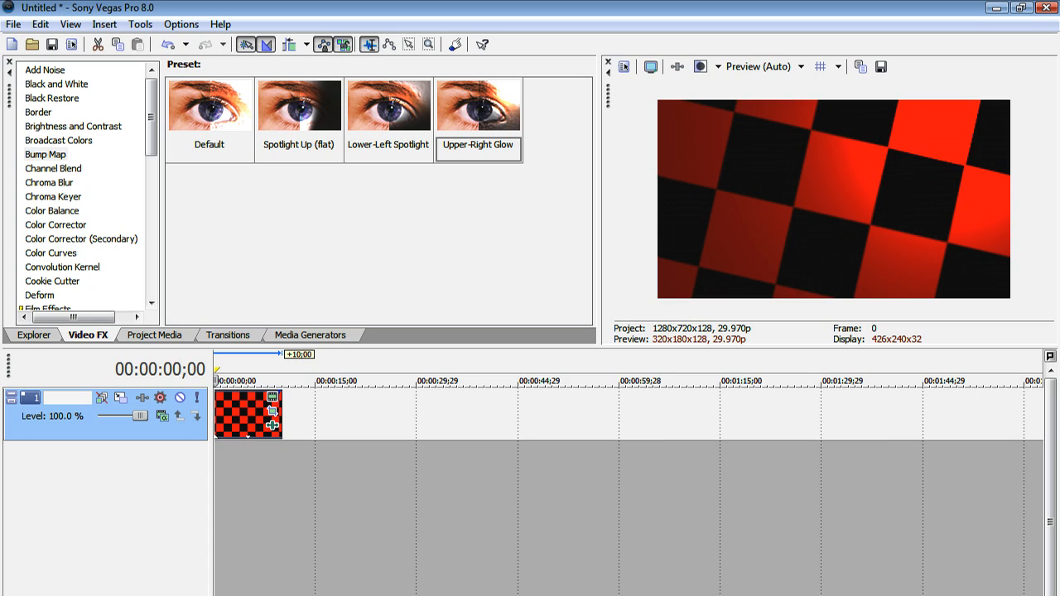
{"action": "mouse_move", "coordinate": [404, 323]}
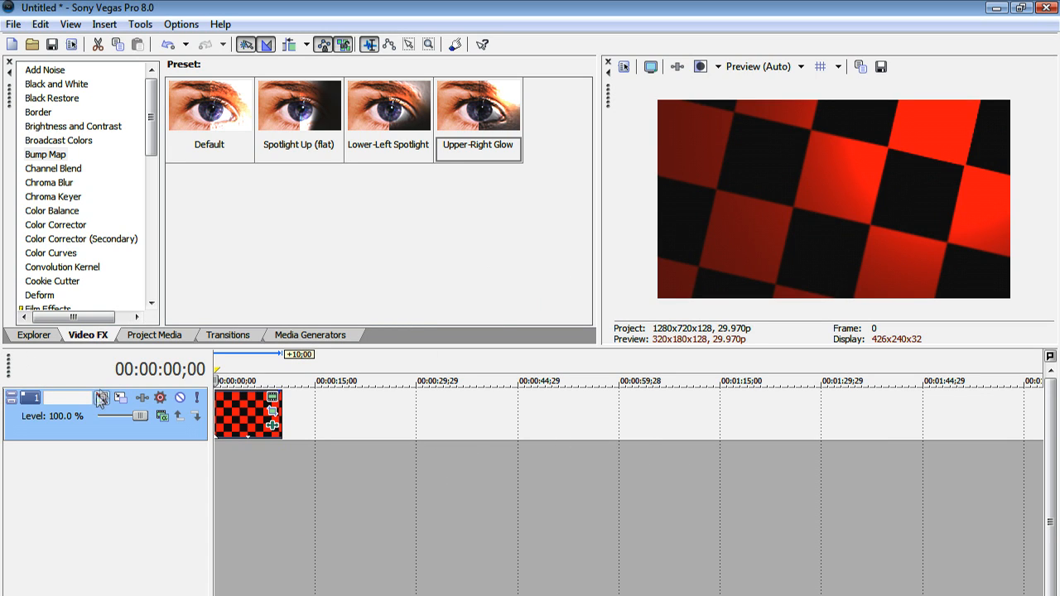
{"action": "mouse_move", "coordinate": [68, 400]}
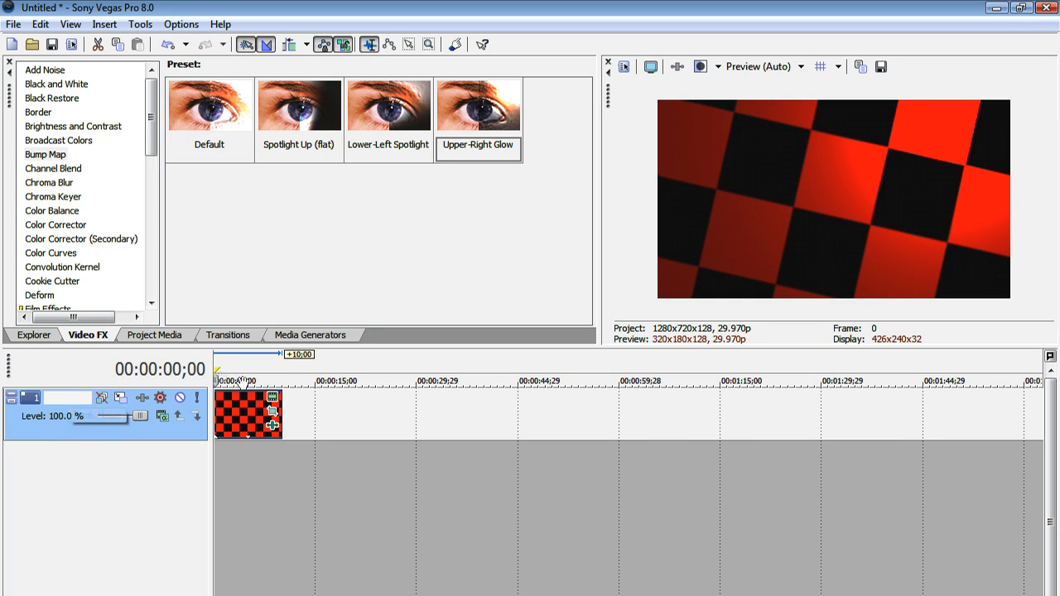
{"action": "mouse_move", "coordinate": [169, 461]}
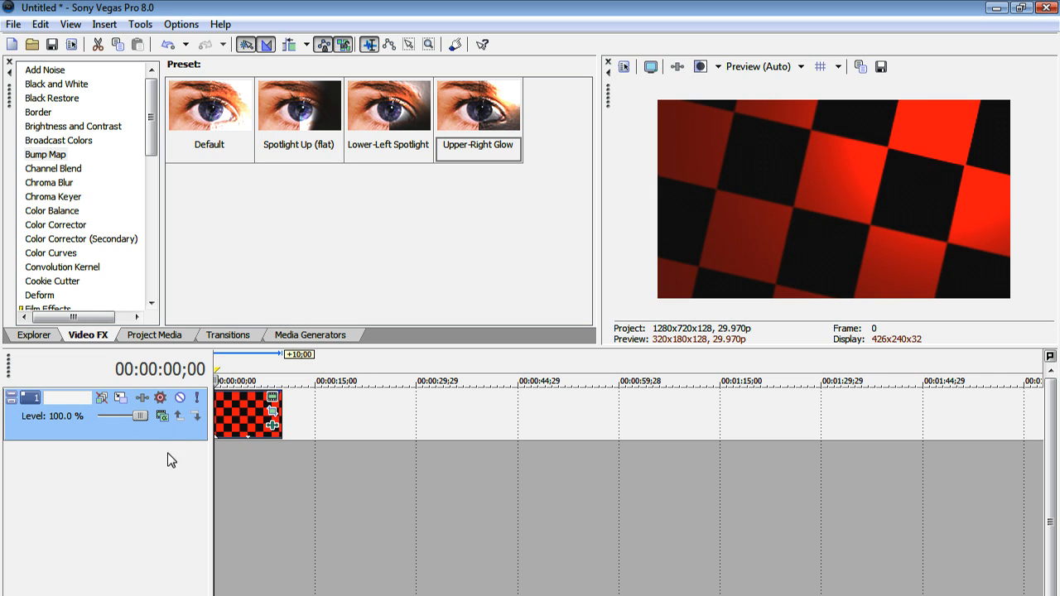
{"action": "mouse_move", "coordinate": [197, 466]}
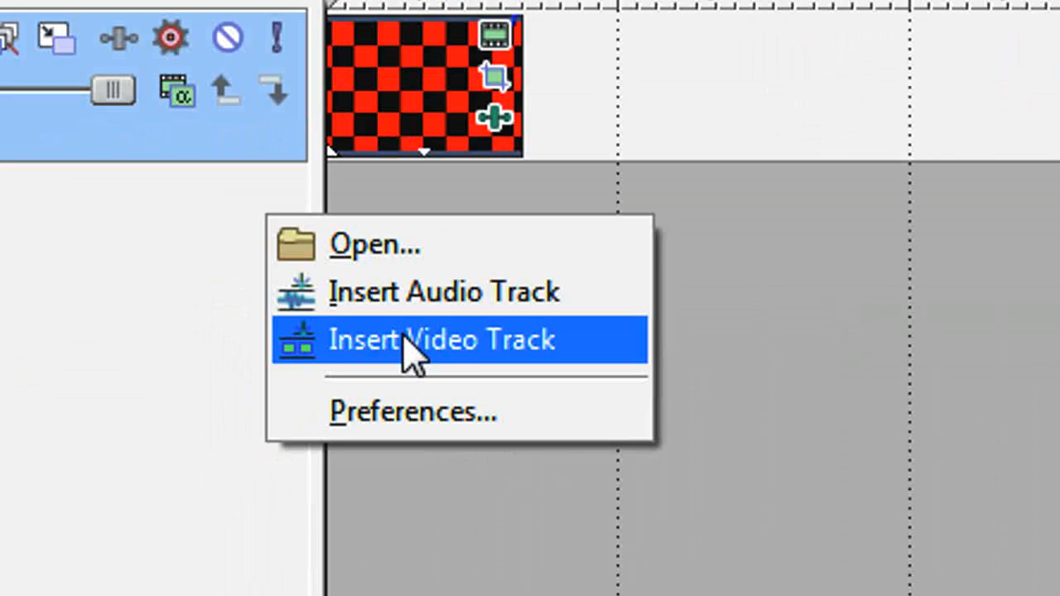
Insert a new empty video track above the checkerboard track.
{"action": "left_click", "coordinate": [442, 340]}
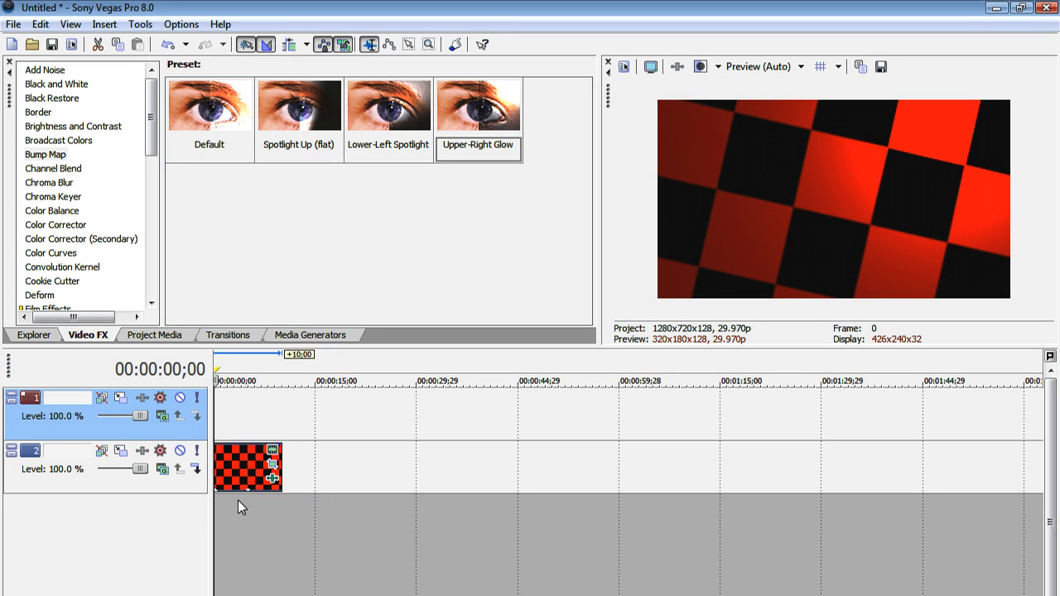
{"action": "mouse_move", "coordinate": [241, 455]}
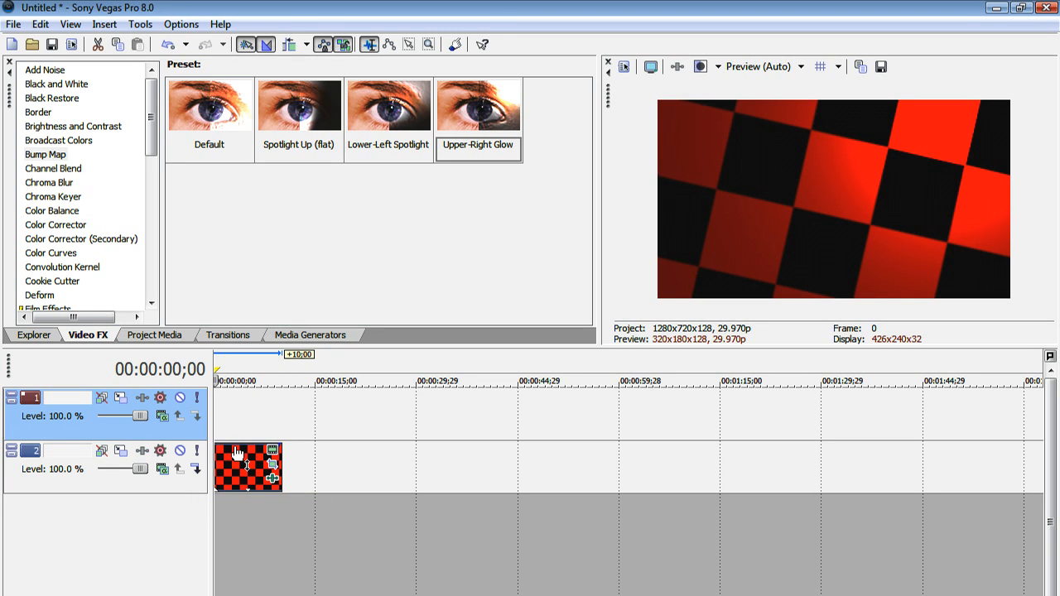
{"action": "mouse_move", "coordinate": [235, 447]}
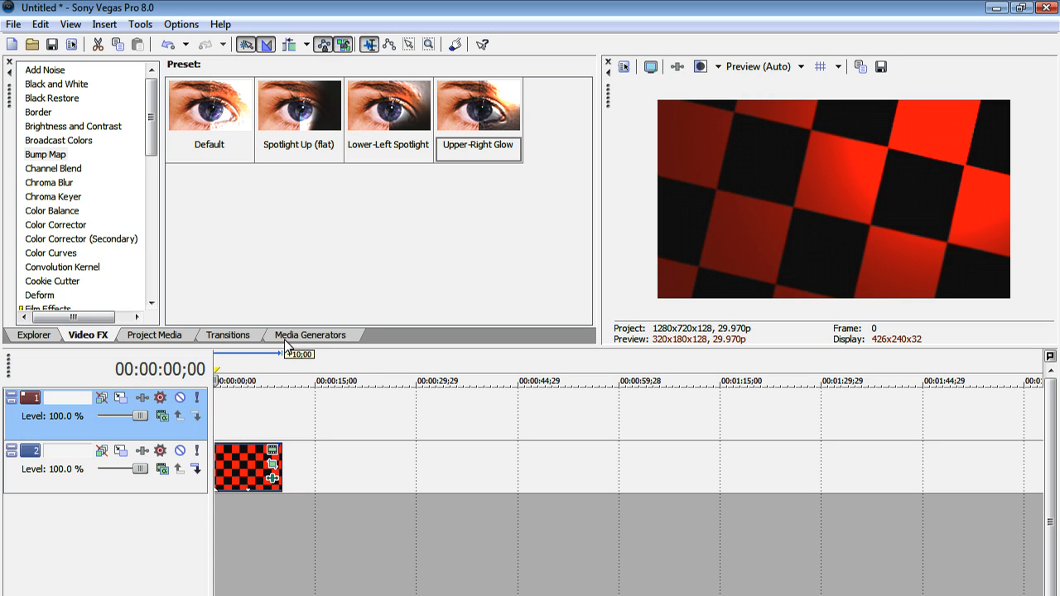
{"action": "mouse_move", "coordinate": [295, 357]}
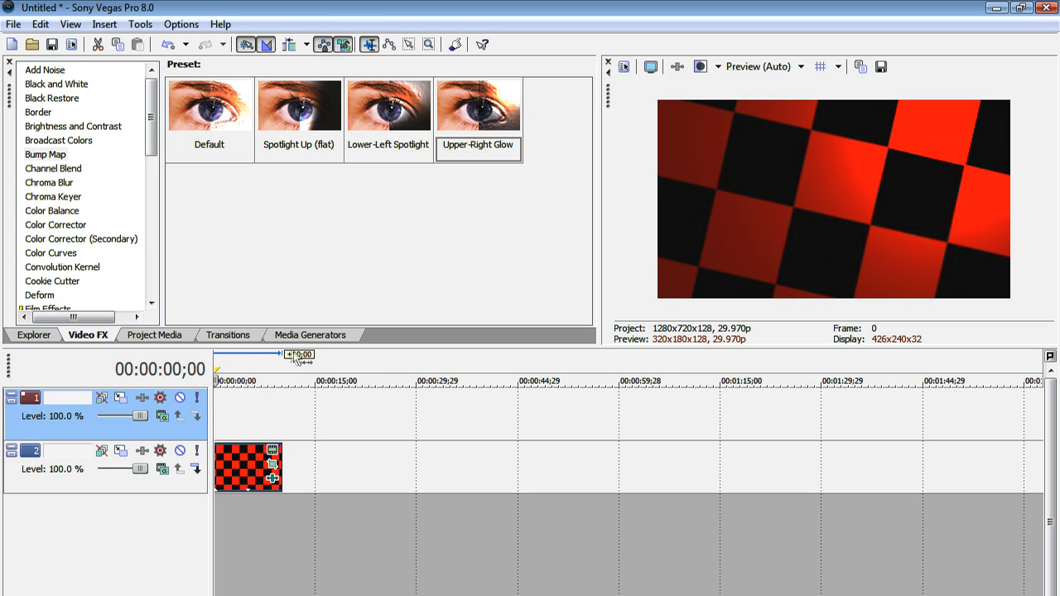
Add the Soft Clouds noise texture preset to the new track.
{"action": "left_click", "coordinate": [312, 334]}
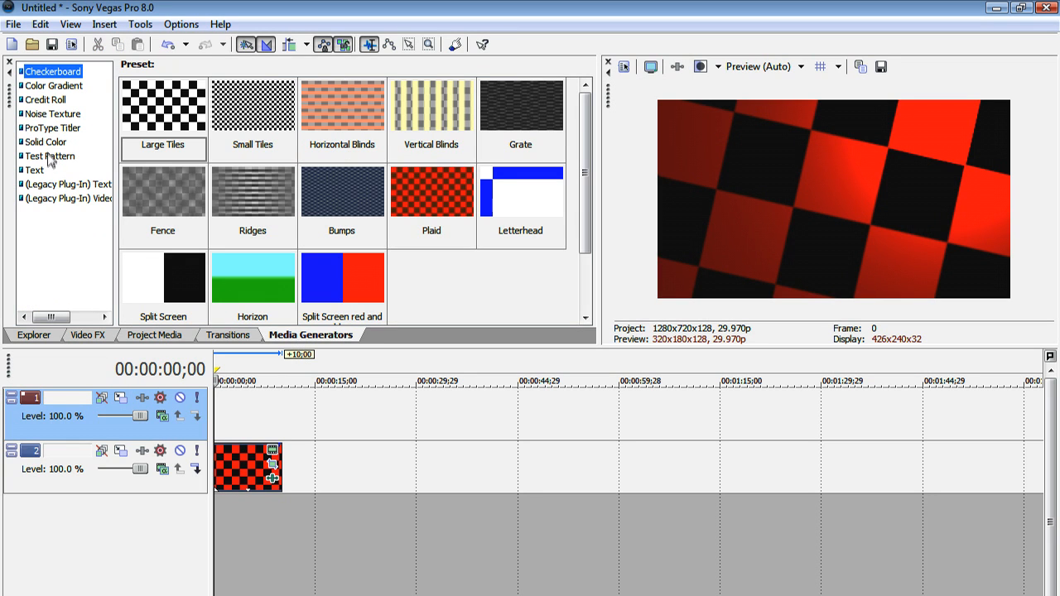
{"action": "left_click", "coordinate": [53, 112]}
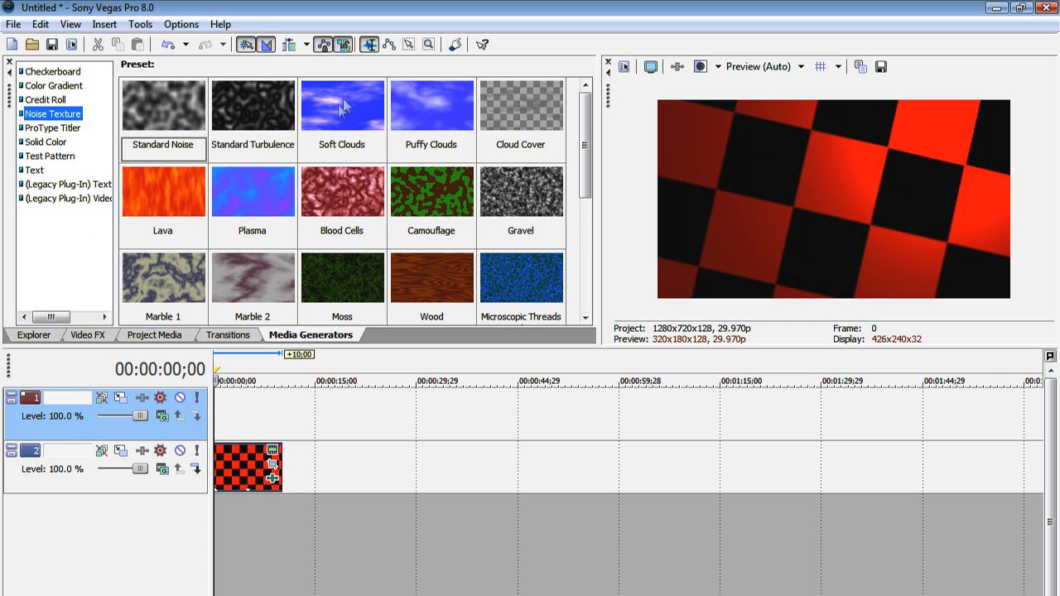
{"action": "double_click", "coordinate": [341, 104]}
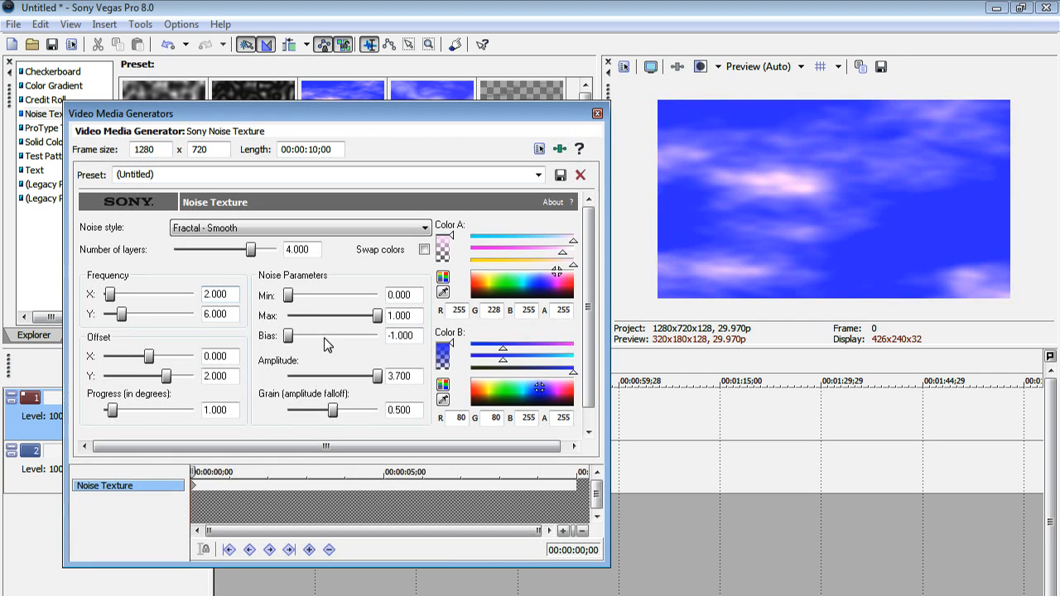
{"action": "mouse_move", "coordinate": [479, 395]}
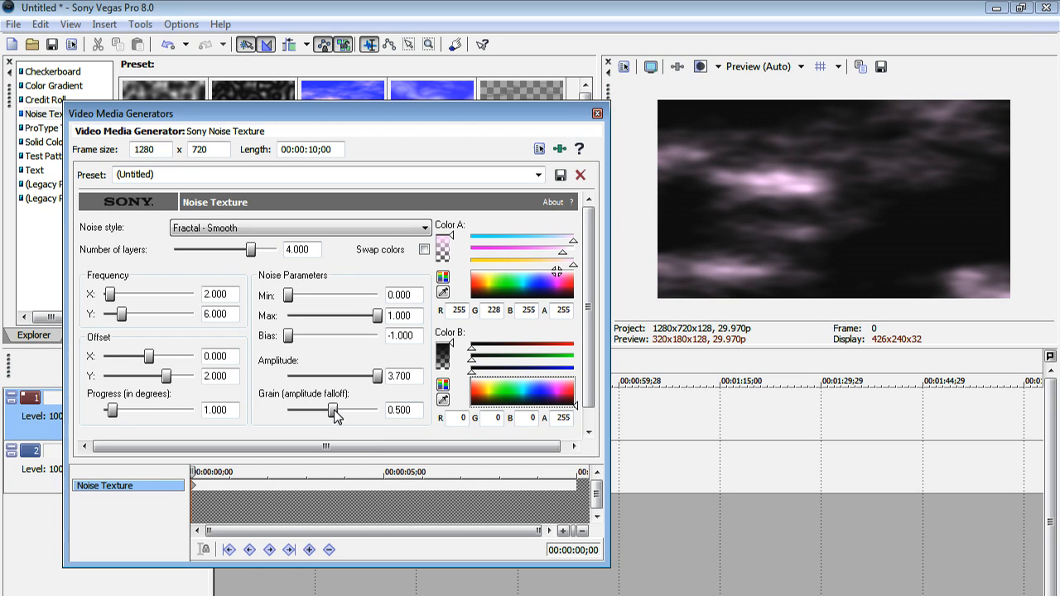
Lower the grain falloff and bias for sparse wisps and raise Progress to animate the clouds.
{"action": "left_click_drag", "start_coordinate": [335, 411], "coordinate": [344, 410]}
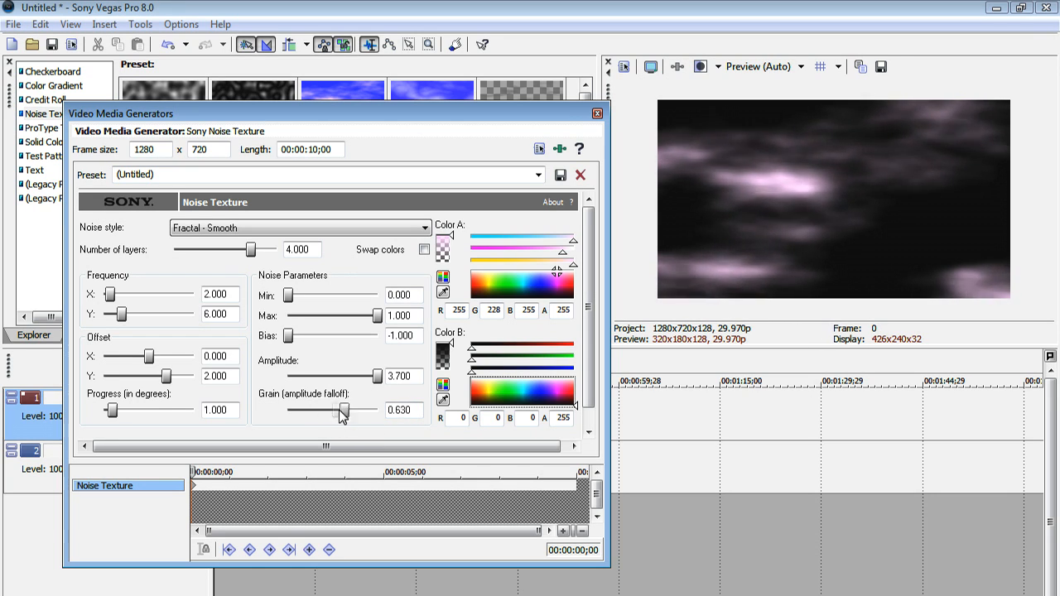
{"action": "left_click_drag", "start_coordinate": [345, 411], "coordinate": [335, 411]}
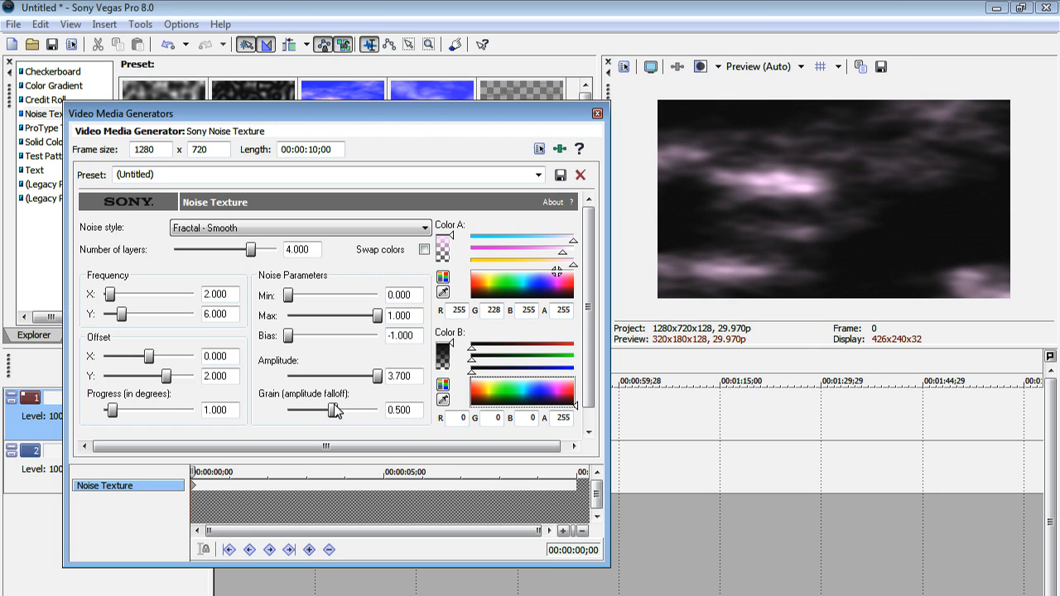
{"action": "left_click_drag", "start_coordinate": [333, 410], "coordinate": [339, 411]}
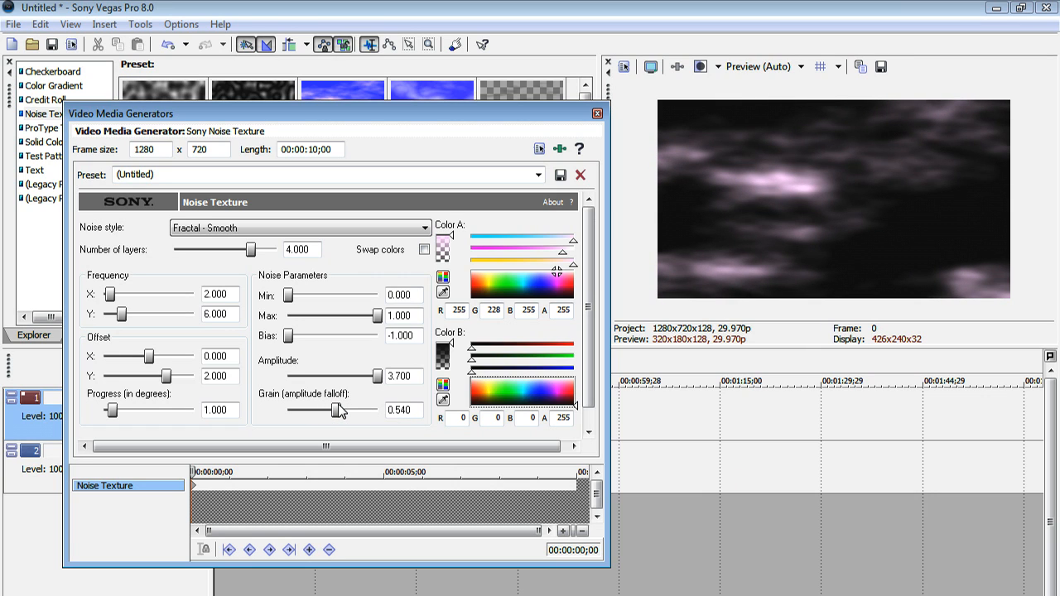
{"action": "left_click_drag", "start_coordinate": [337, 411], "coordinate": [318, 411]}
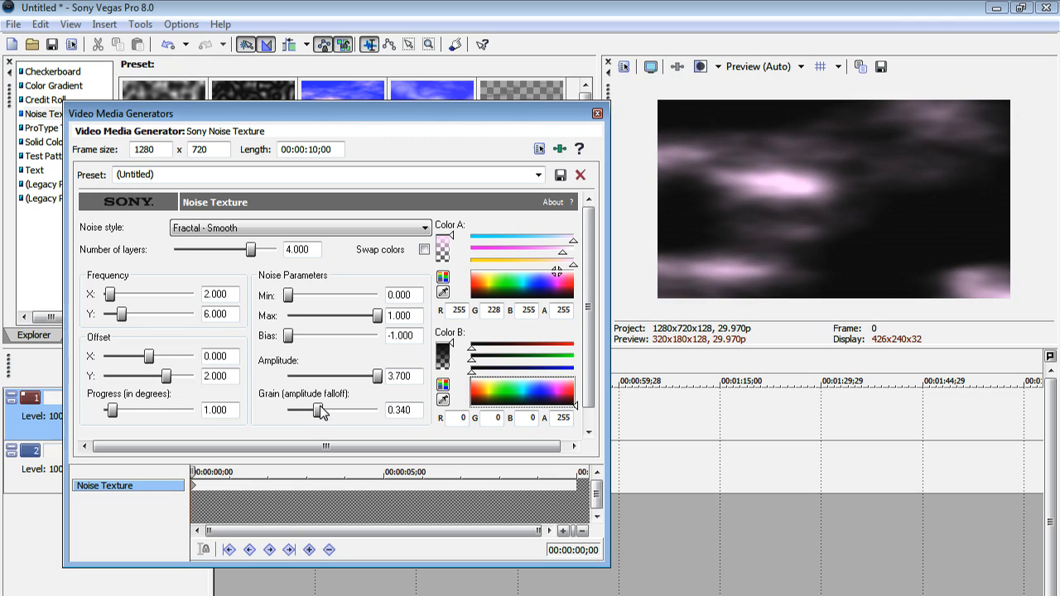
{"action": "left_click_drag", "start_coordinate": [321, 411], "coordinate": [316, 410]}
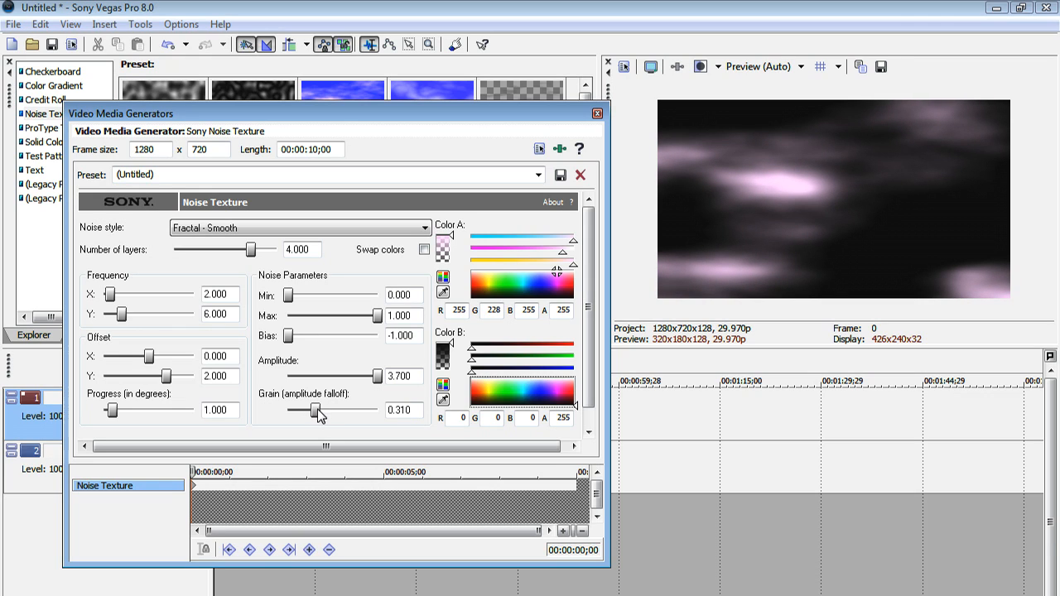
{"action": "mouse_move", "coordinate": [323, 410]}
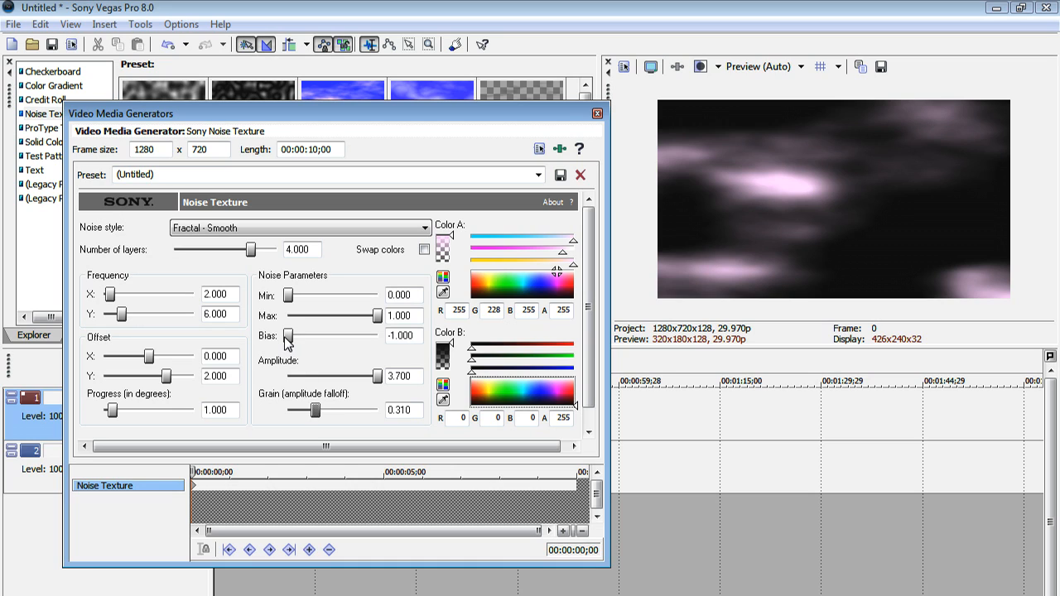
{"action": "left_click_drag", "start_coordinate": [288, 336], "coordinate": [308, 336]}
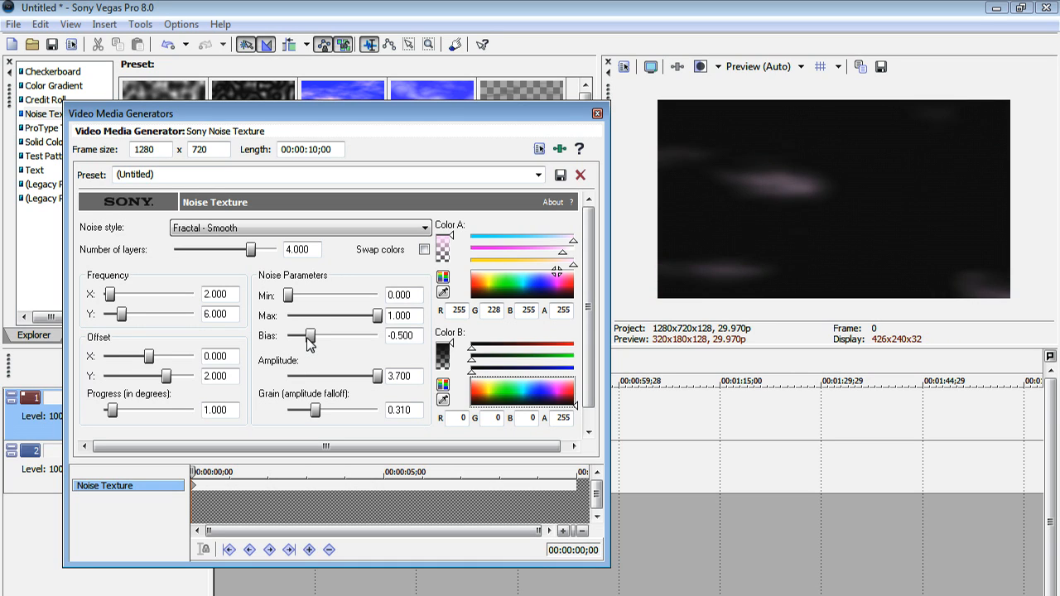
{"action": "left_click_drag", "start_coordinate": [308, 335], "coordinate": [300, 334]}
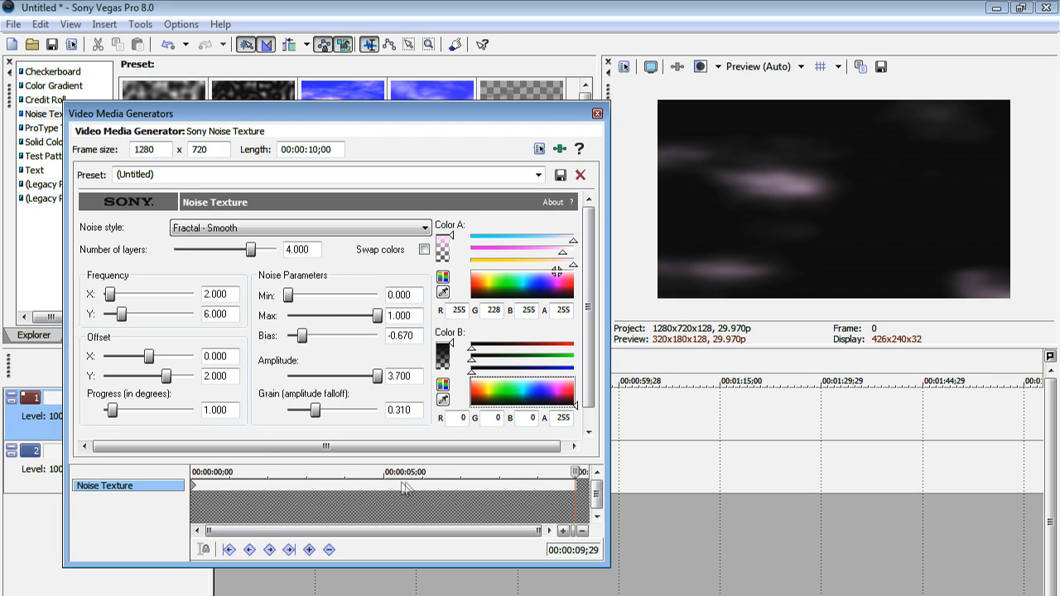
{"action": "mouse_move", "coordinate": [394, 487]}
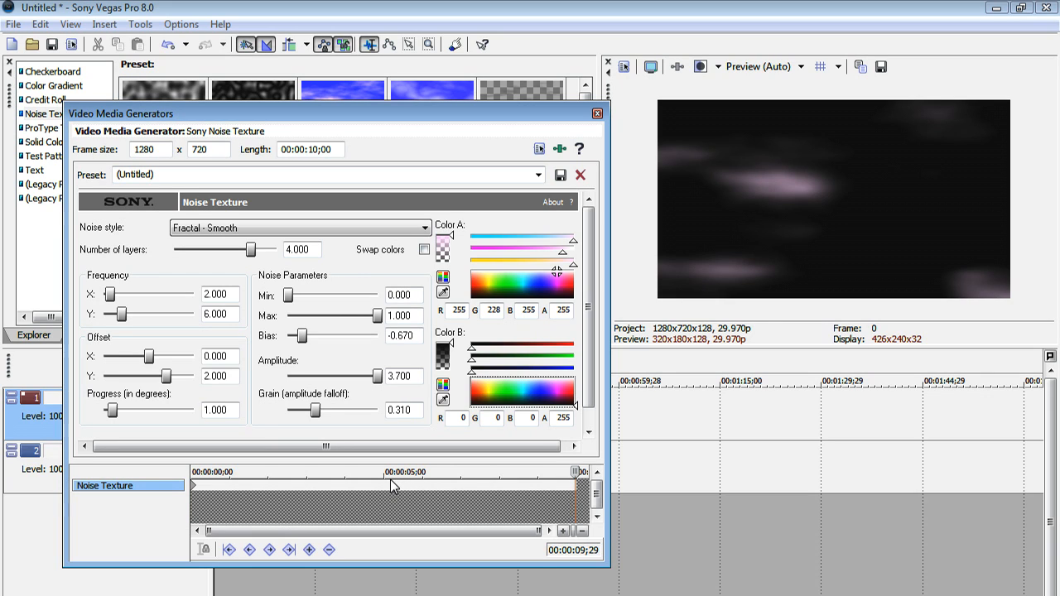
{"action": "mouse_move", "coordinate": [398, 510]}
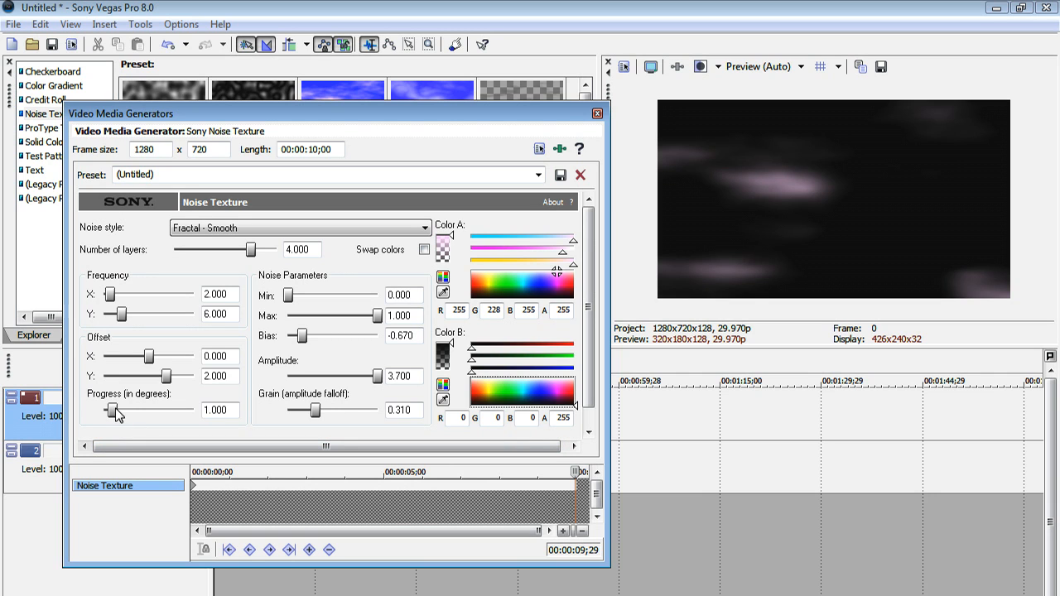
{"action": "left_click_drag", "start_coordinate": [112, 411], "coordinate": [192, 411]}
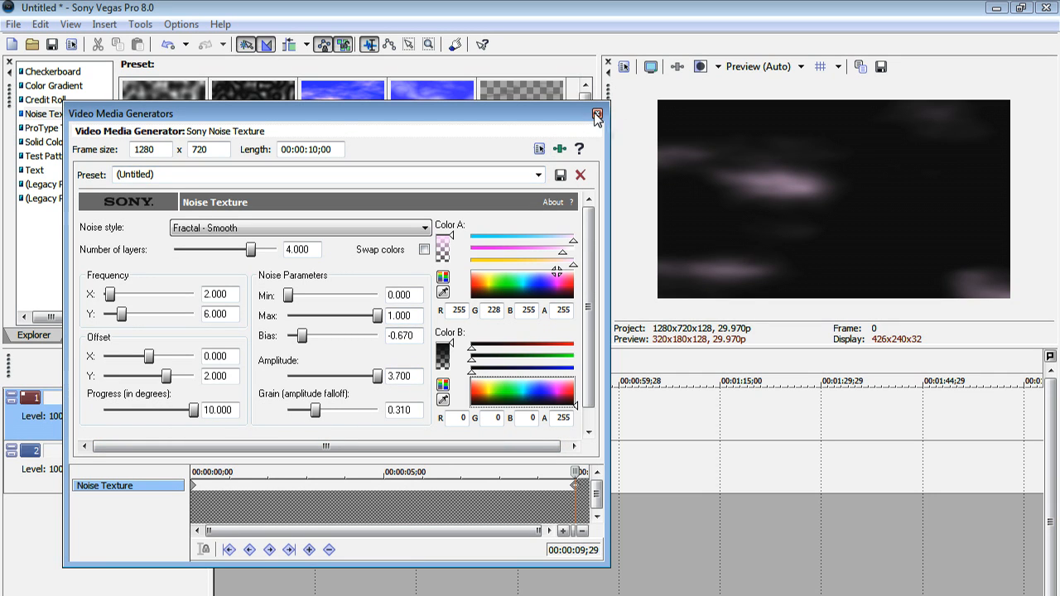
{"action": "left_click", "coordinate": [596, 116]}
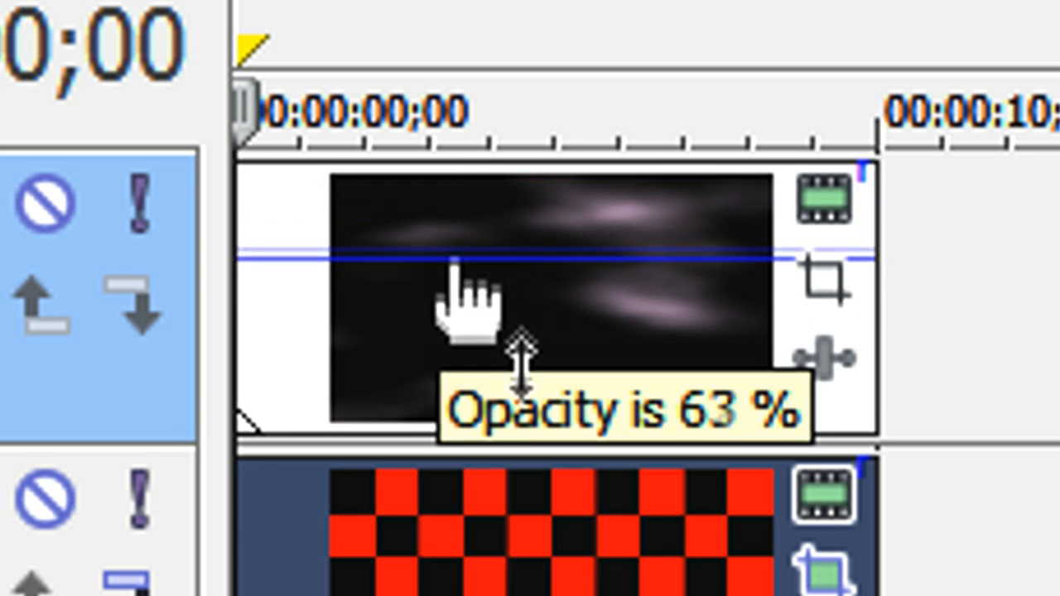
Lower the cloud event's opacity envelope to 63%.
{"action": "left_click_drag", "start_coordinate": [522, 257], "coordinate": [522, 311]}
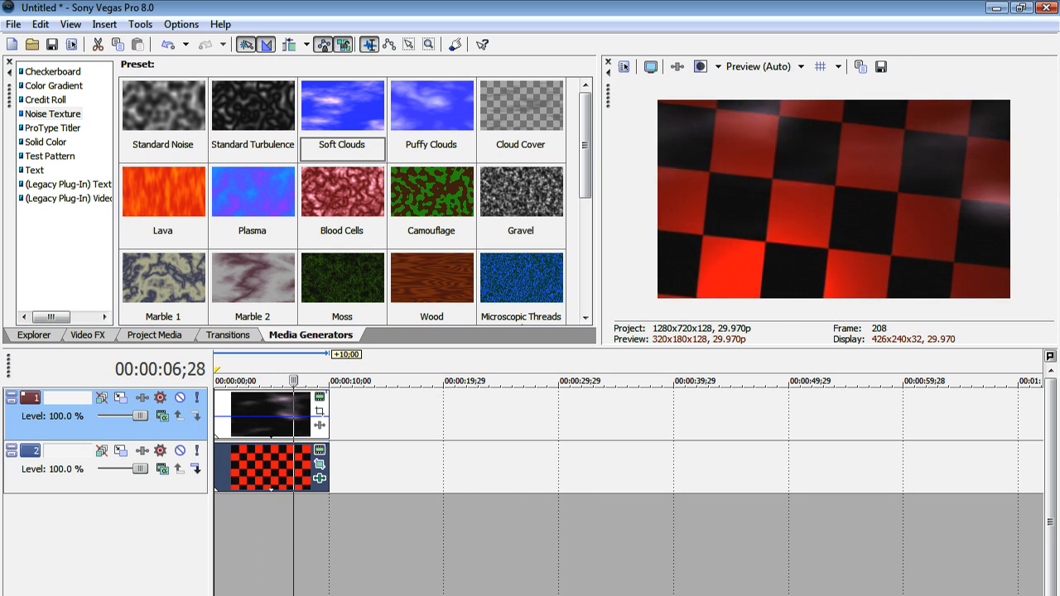
From the project start, add the Default Text preset onto a new top track.
{"action": "key", "text": "home"}
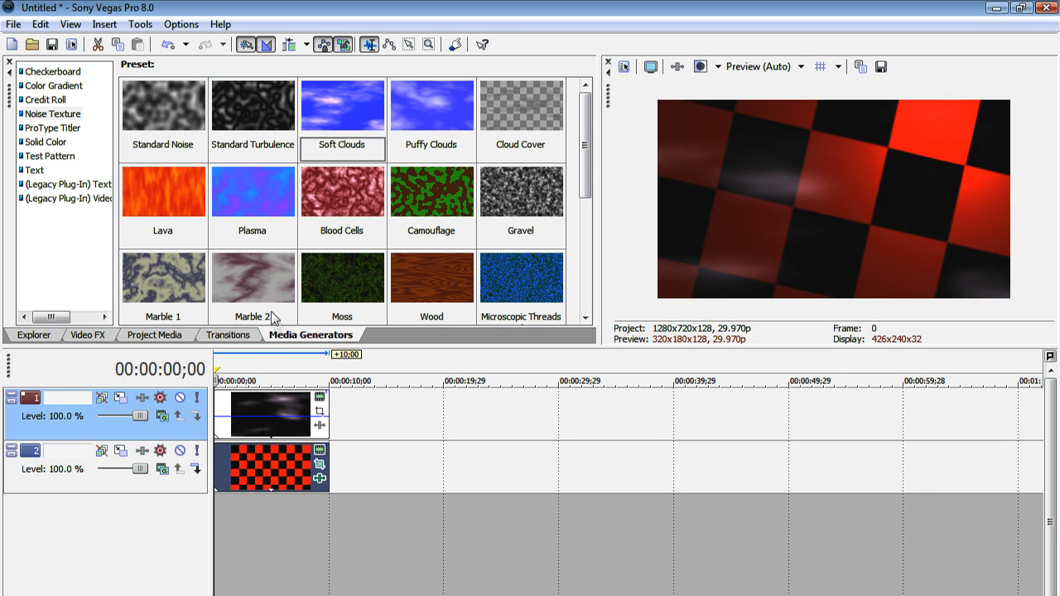
{"action": "left_click", "coordinate": [35, 169]}
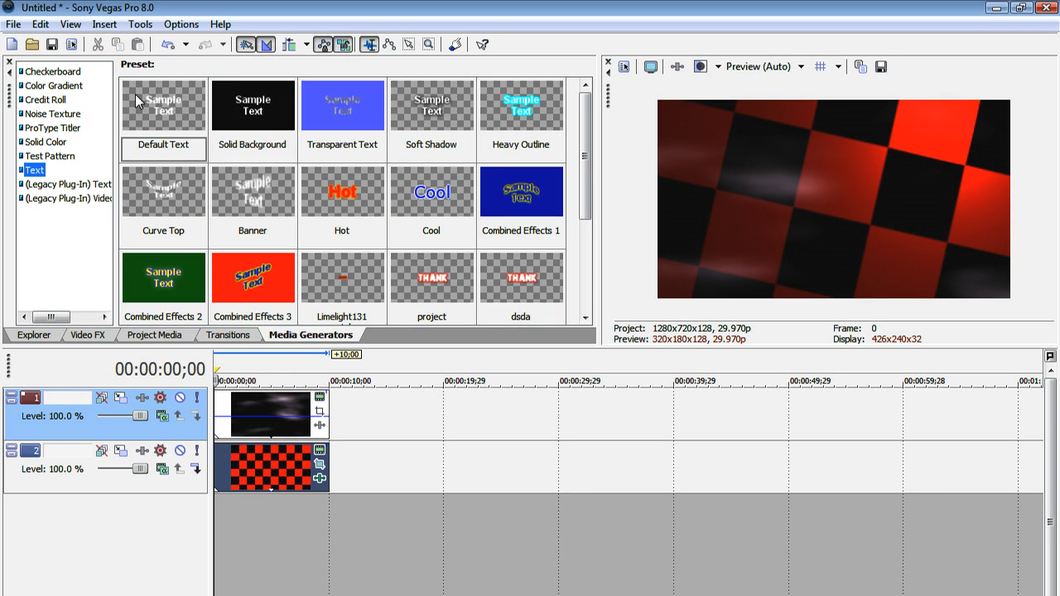
{"action": "left_click", "coordinate": [162, 106]}
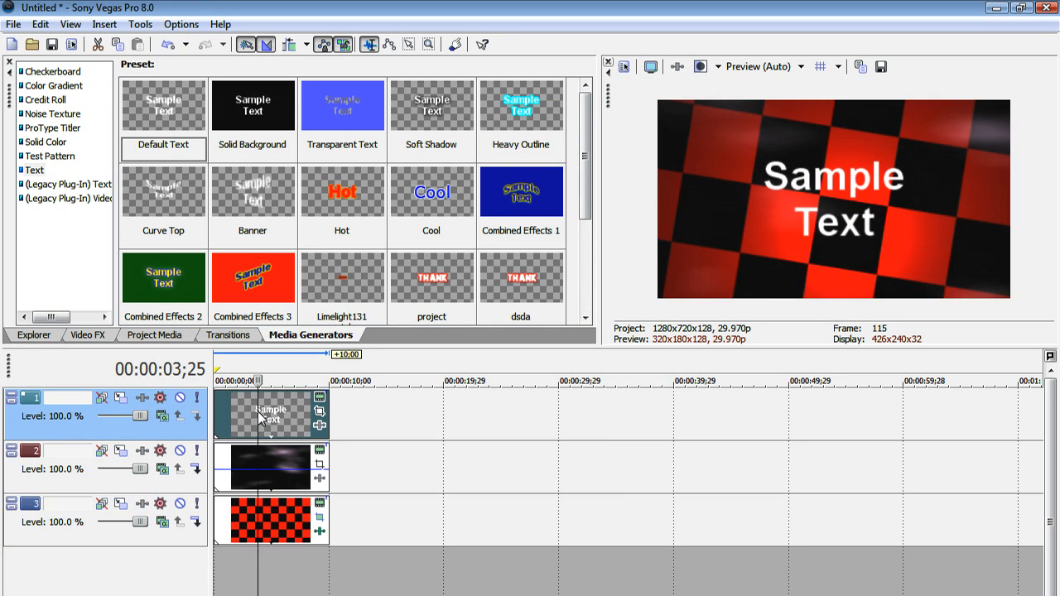
{"action": "mouse_move", "coordinate": [153, 440]}
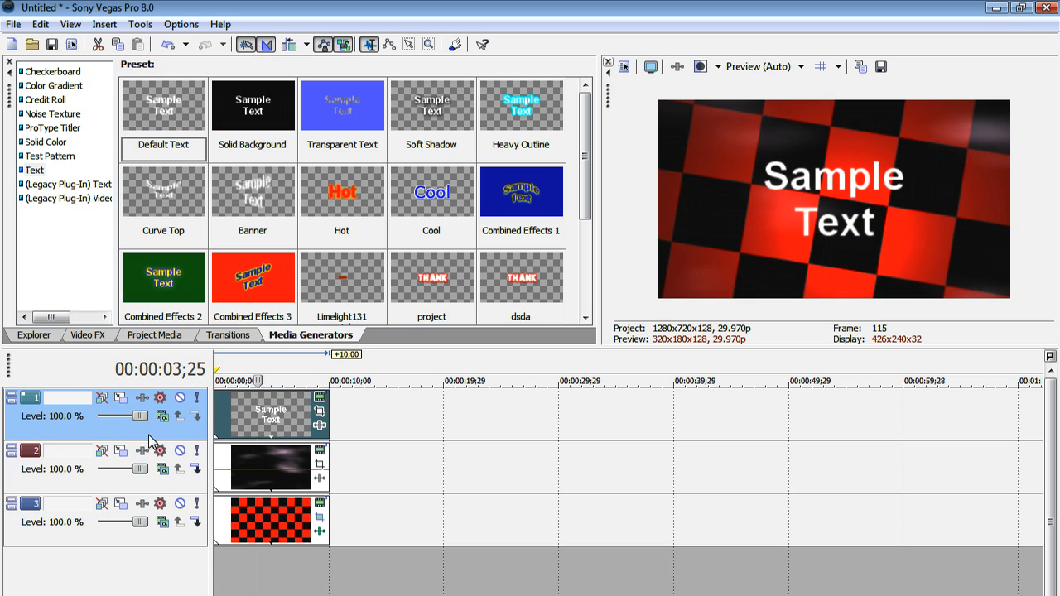
{"action": "mouse_move", "coordinate": [309, 421]}
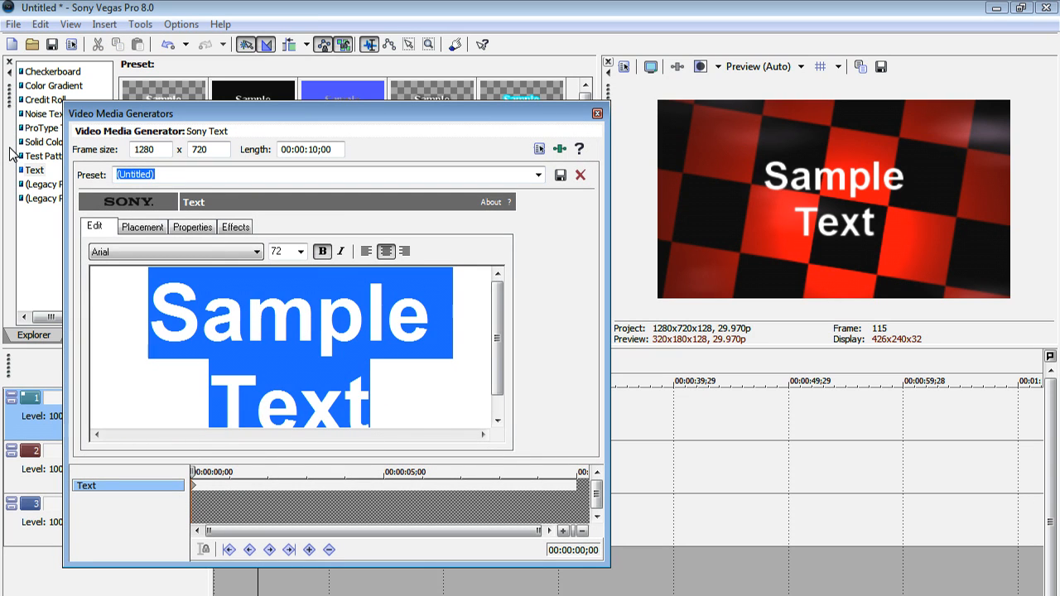
Replace the title with TECHTOPIA and choose the BIRTH OF A HERO font.
{"action": "type", "text": "TECHT"}
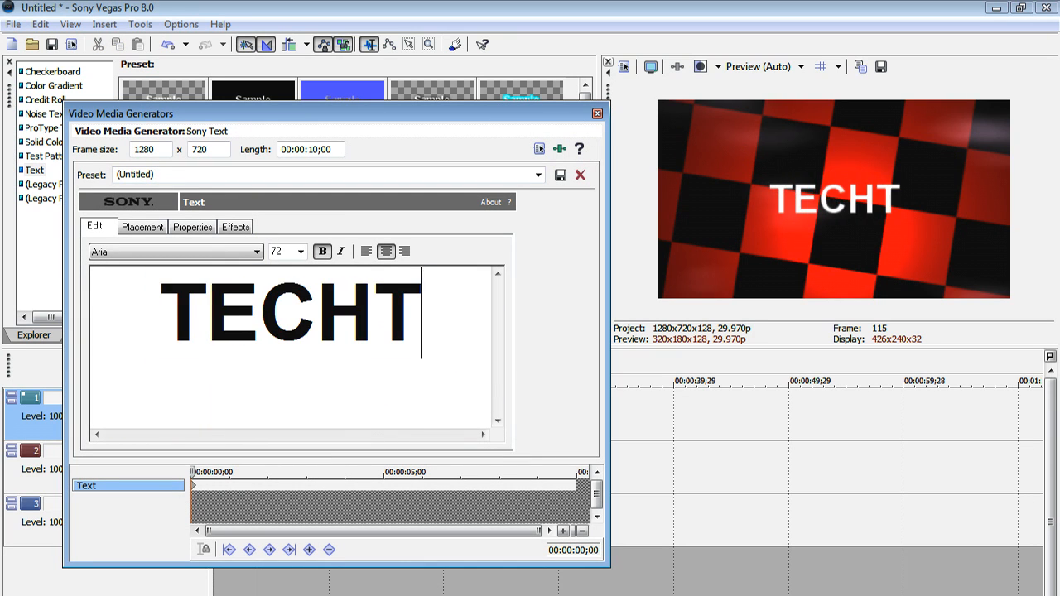
{"action": "type", "text": "OPIA"}
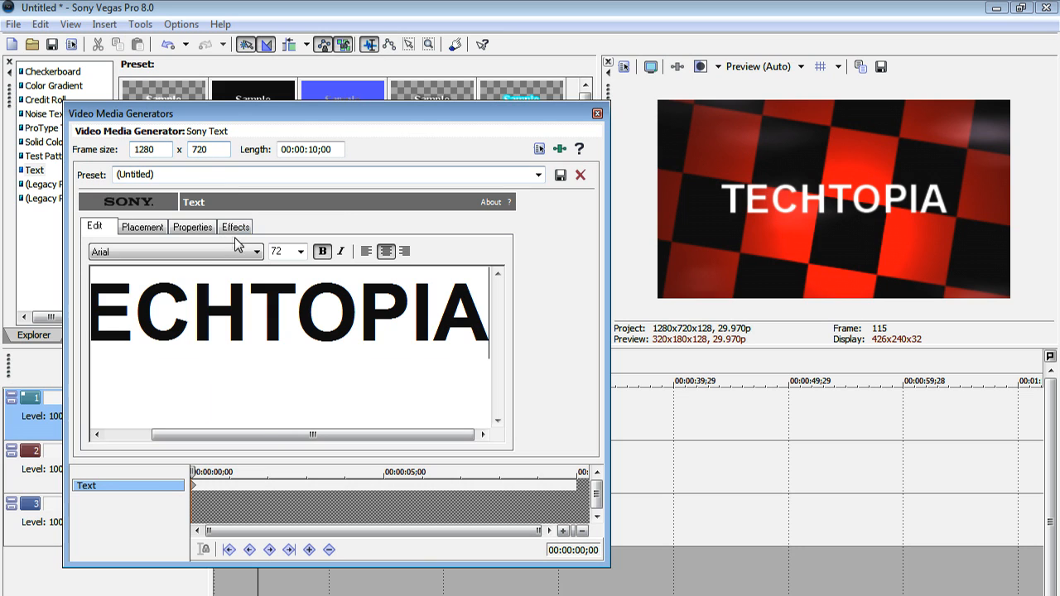
{"action": "left_click", "coordinate": [255, 251]}
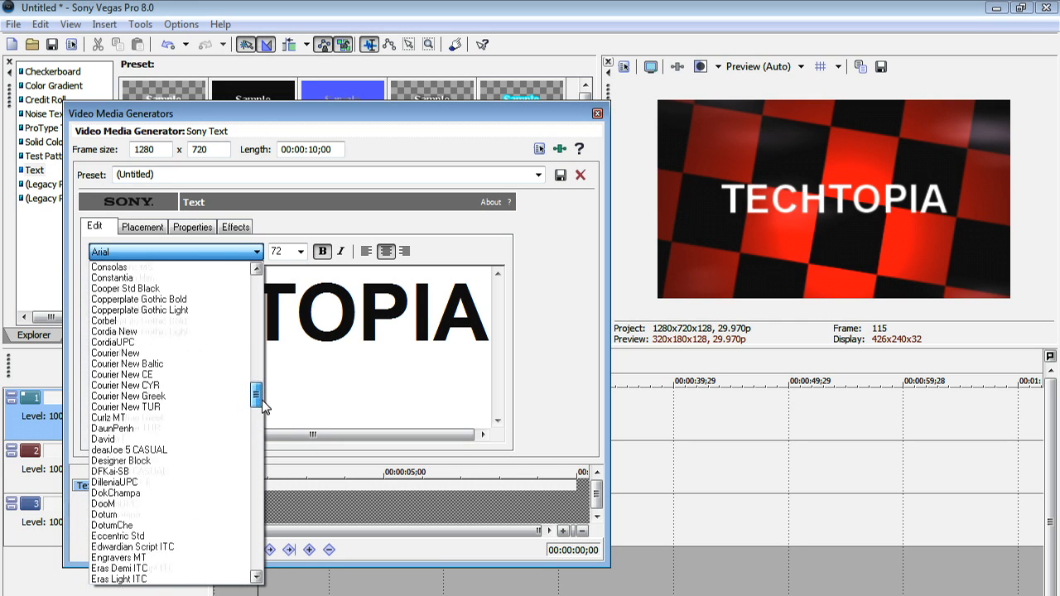
{"action": "scroll", "scroll_direction": "up", "scroll_amount": 3}
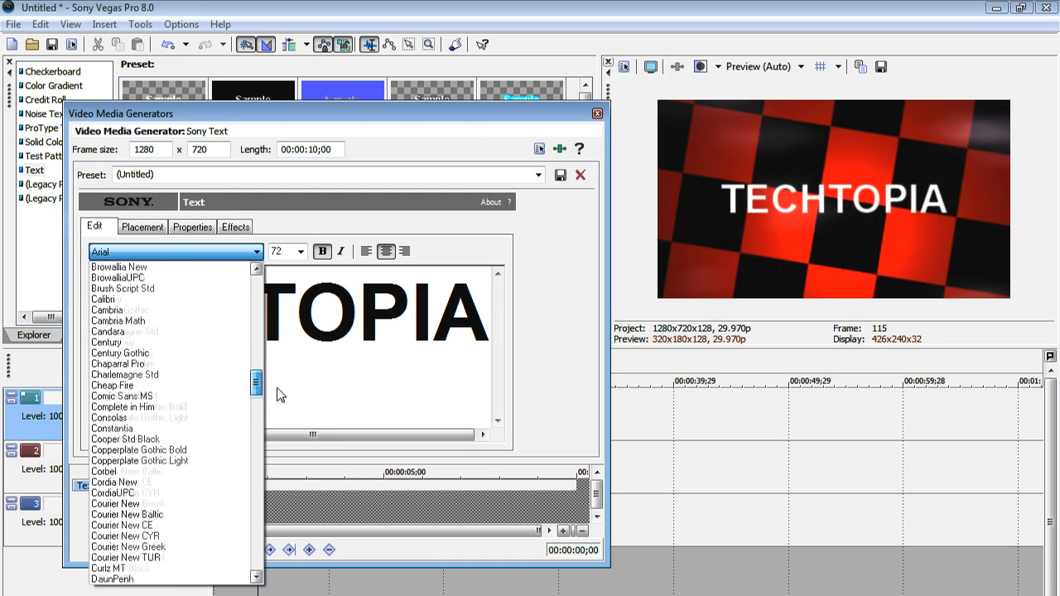
{"action": "scroll", "scroll_direction": "up", "scroll_amount": 3}
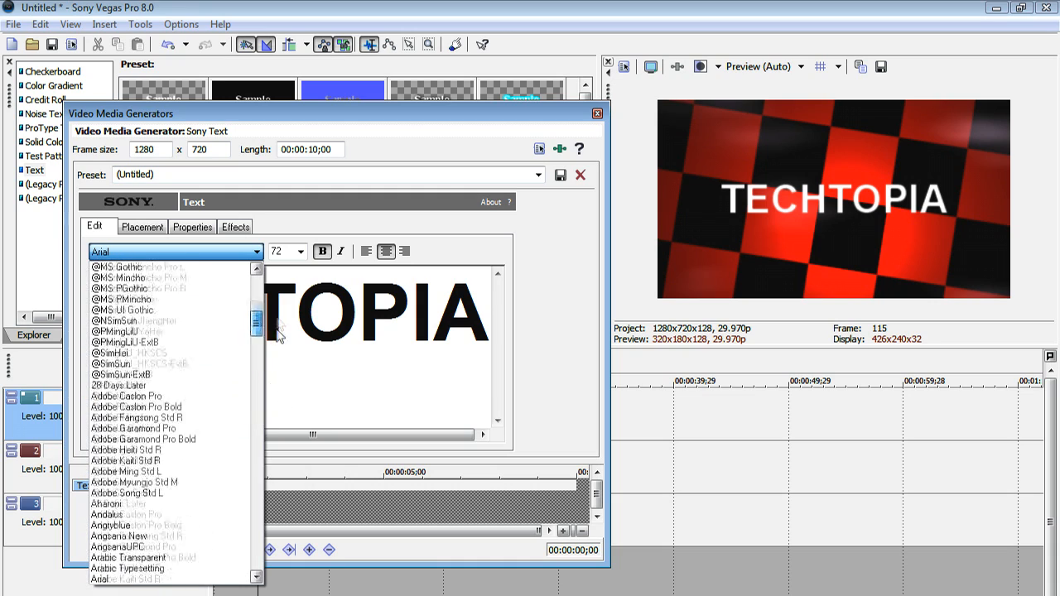
{"action": "scroll", "scroll_direction": "down", "scroll_amount": 3}
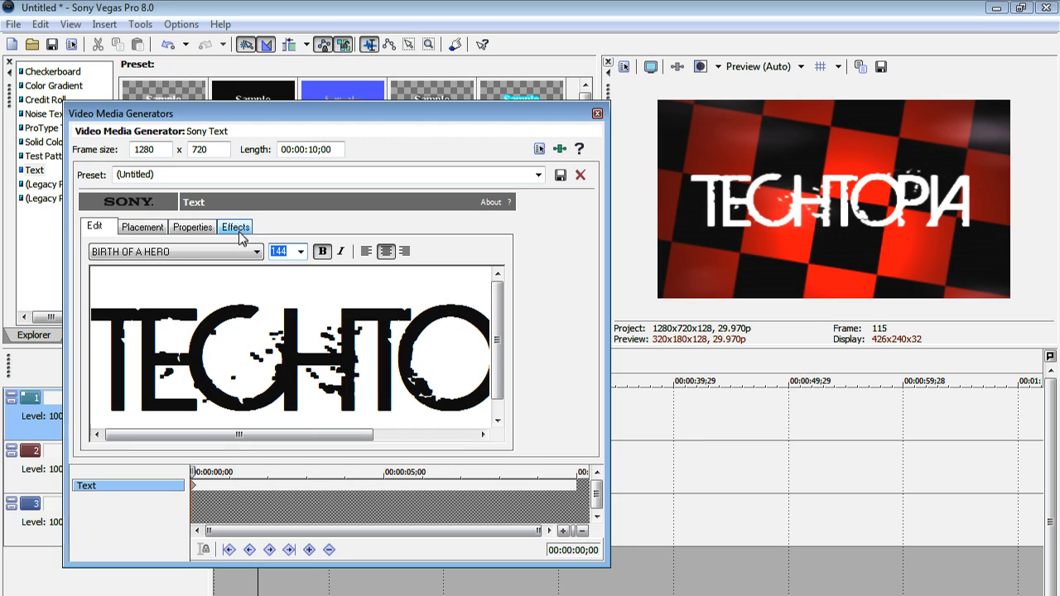
Enable a green Draw Outline on the text and soften its Feather amount.
{"action": "left_click", "coordinate": [235, 225]}
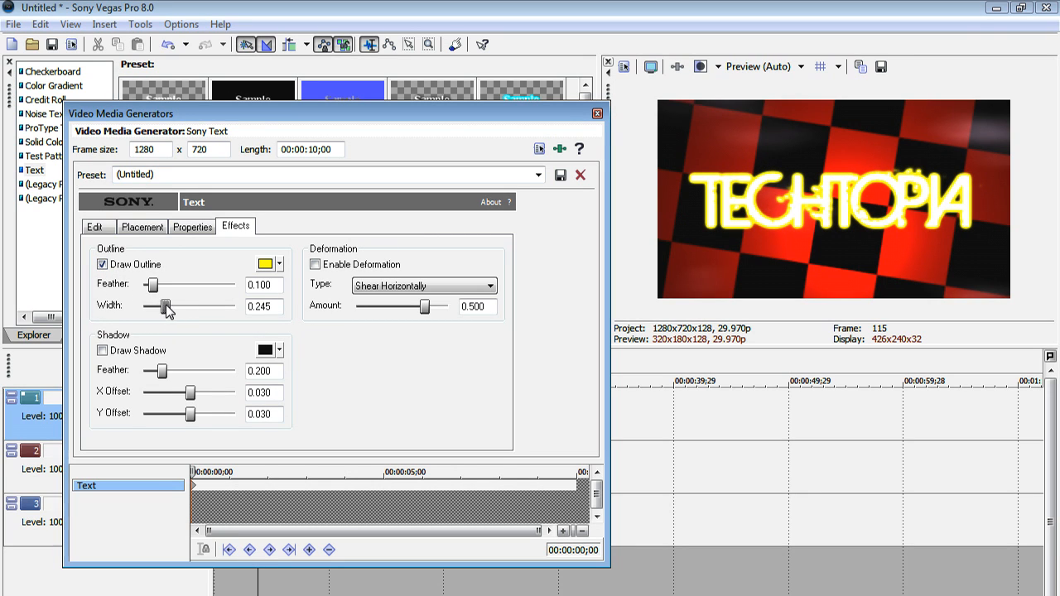
{"action": "left_click", "coordinate": [278, 263]}
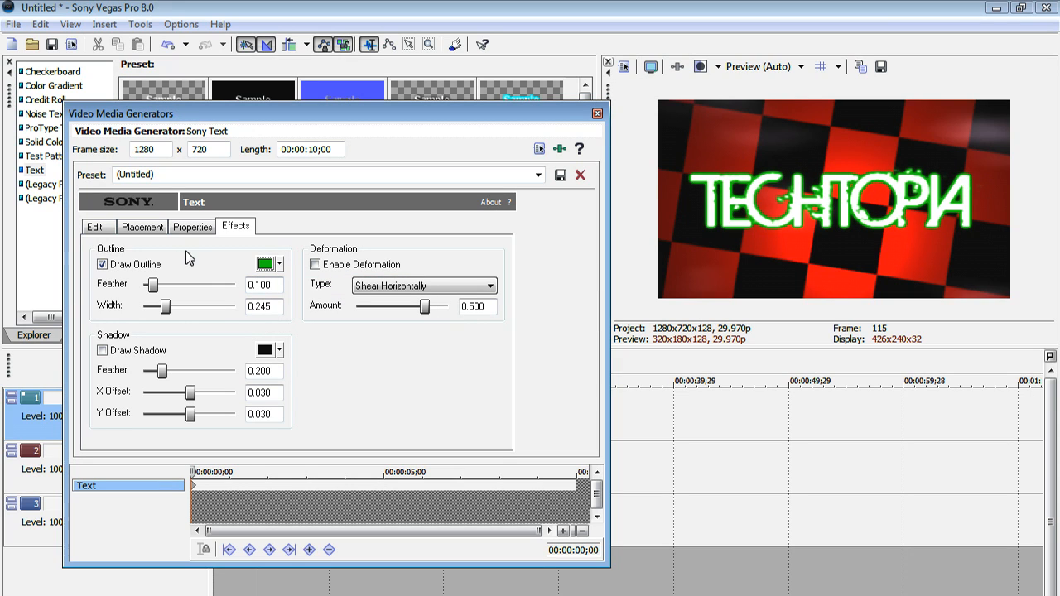
{"action": "left_click_drag", "start_coordinate": [152, 285], "coordinate": [163, 284]}
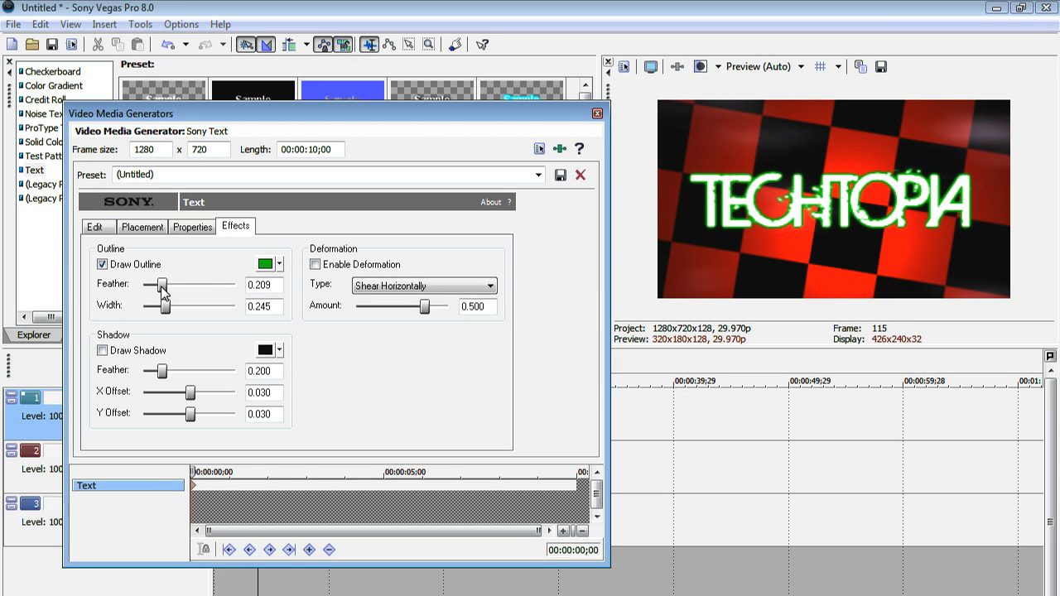
{"action": "left_click_drag", "start_coordinate": [156, 285], "coordinate": [182, 285]}
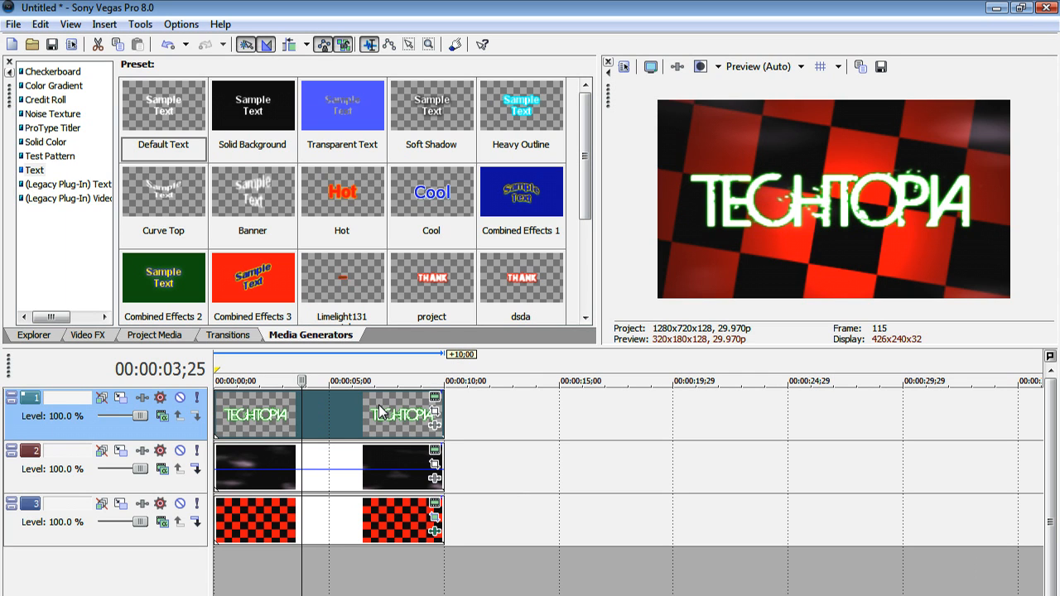
{"action": "mouse_move", "coordinate": [434, 417]}
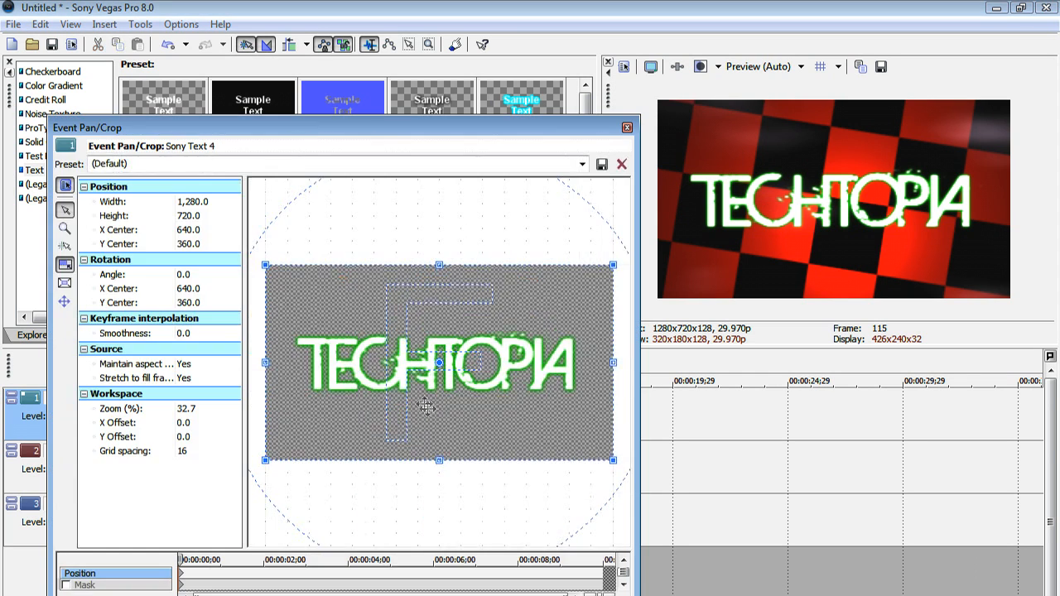
At the end keyframe enlarge the TECHTOPIA frame, shift it toward the upper left and tilt it.
{"action": "left_click_drag", "start_coordinate": [613, 461], "coordinate": [616, 464]}
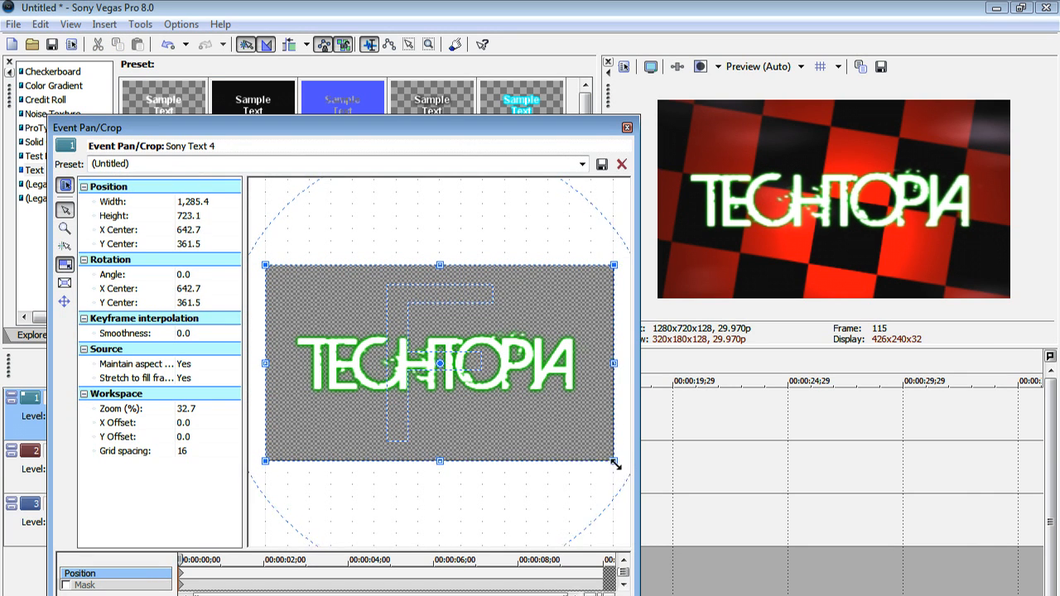
{"action": "left_click_drag", "start_coordinate": [612, 464], "coordinate": [619, 464]}
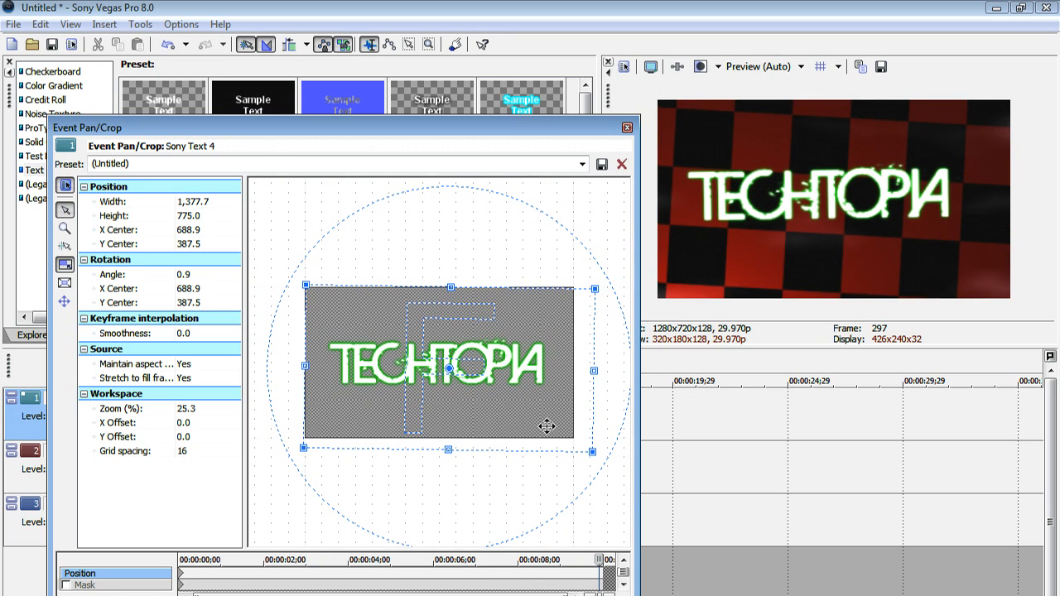
{"action": "left_click_drag", "start_coordinate": [450, 359], "coordinate": [475, 421]}
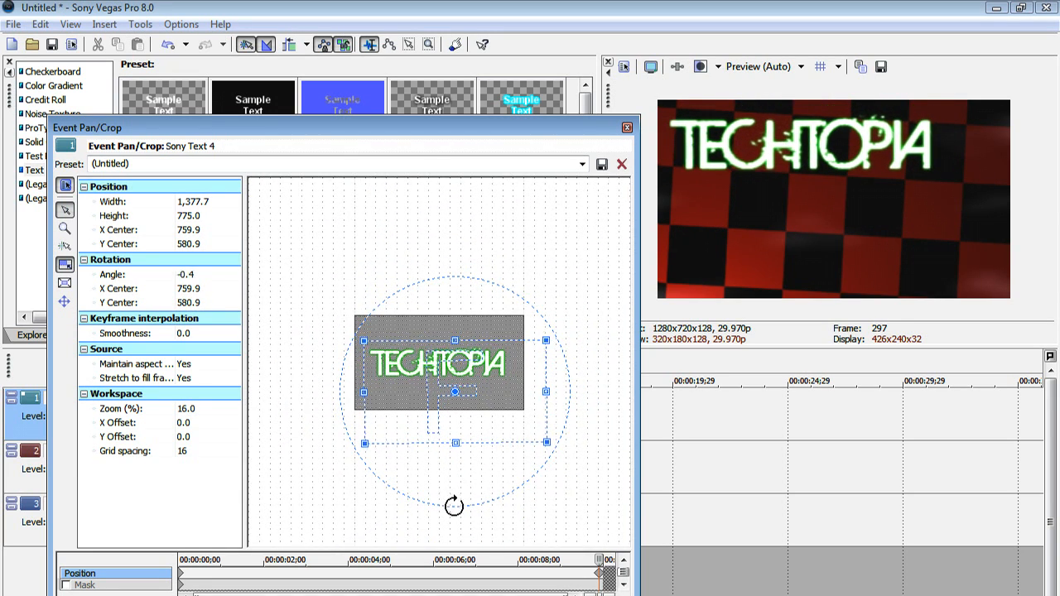
{"action": "left_click_drag", "start_coordinate": [454, 507], "coordinate": [536, 459]}
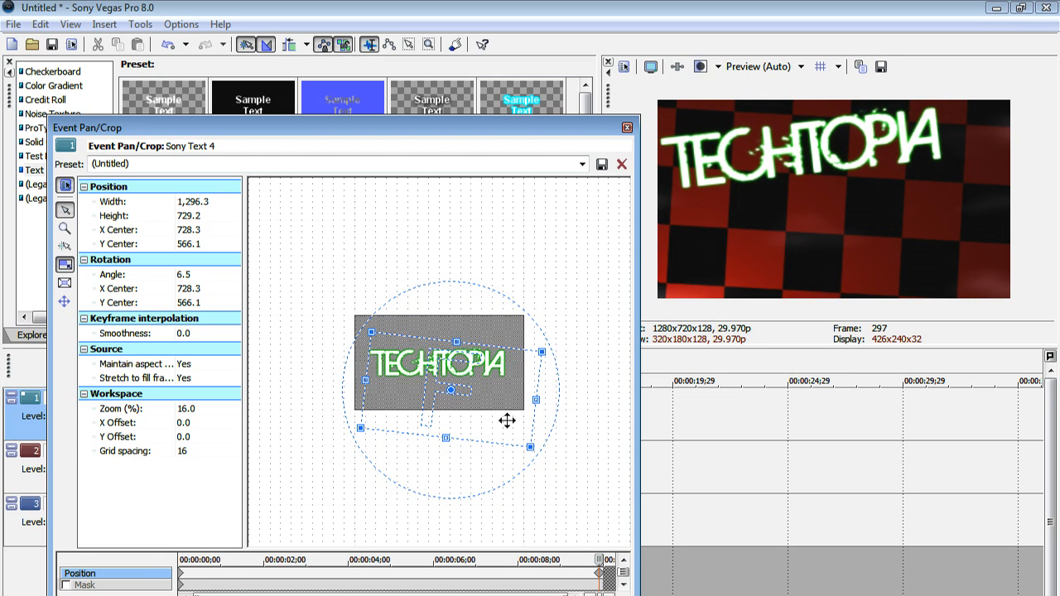
{"action": "left_click", "coordinate": [626, 127]}
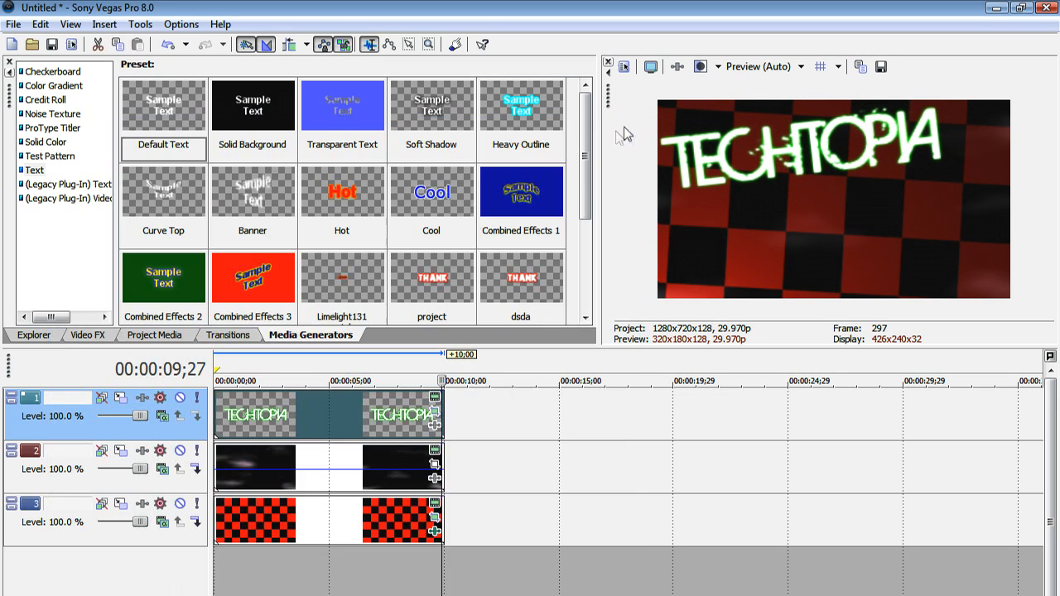
{"action": "left_click", "coordinate": [232, 379]}
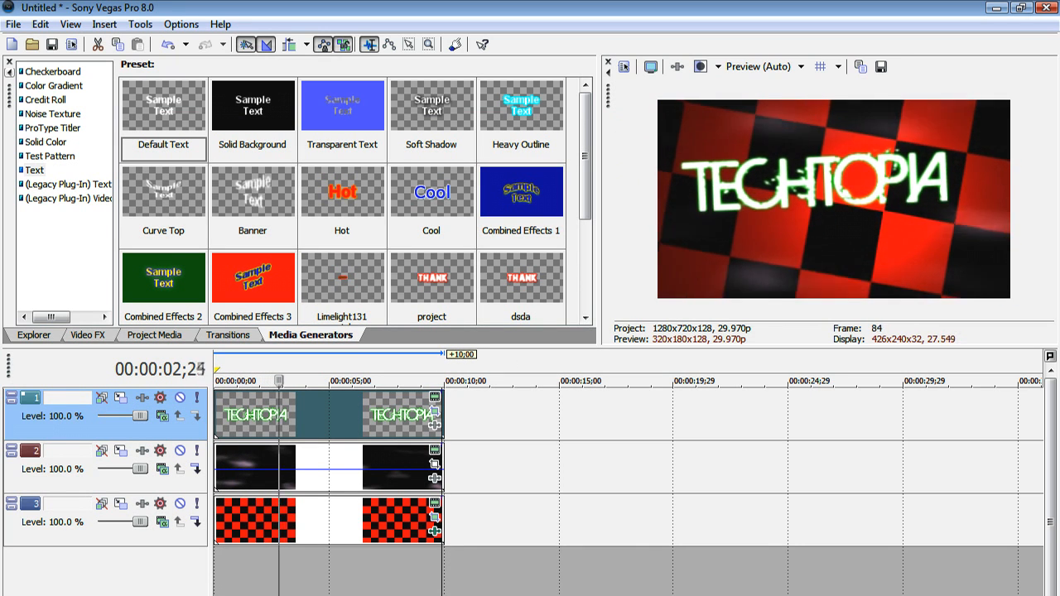
{"action": "left_click", "coordinate": [325, 381]}
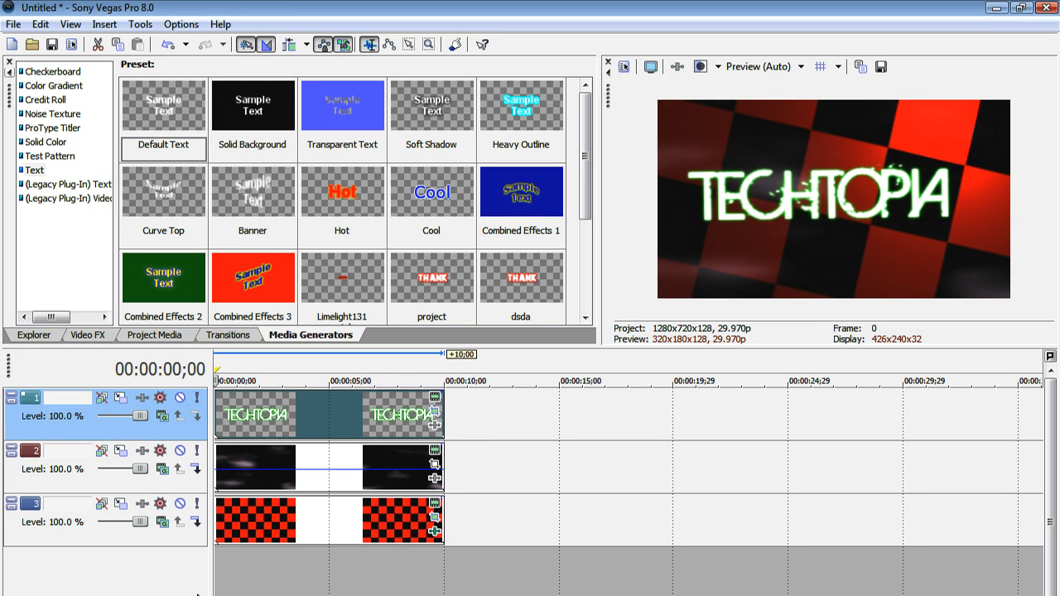
{"action": "mouse_move", "coordinate": [384, 379]}
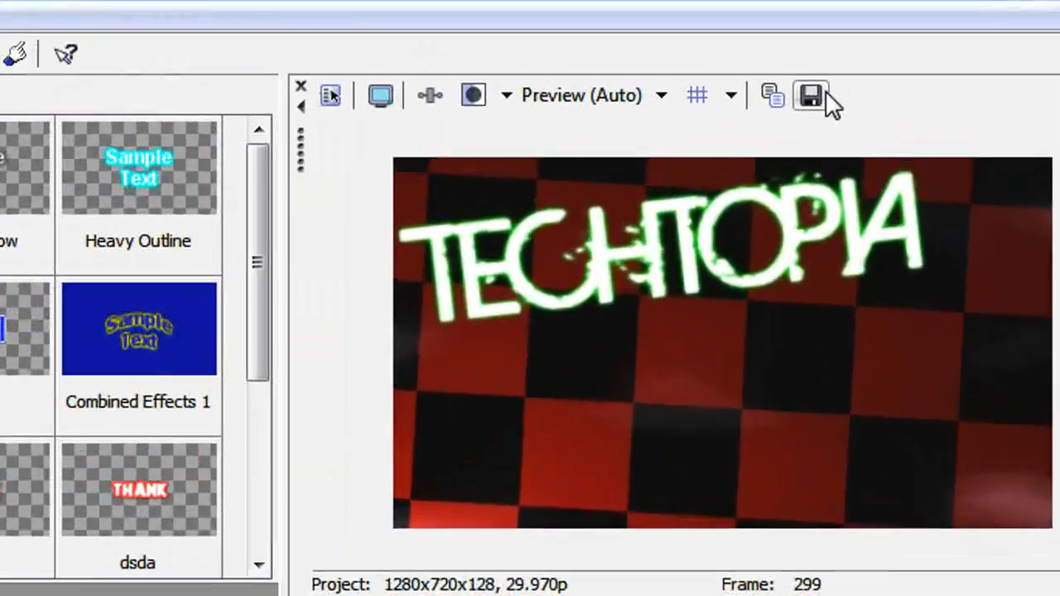
{"action": "mouse_move", "coordinate": [812, 93]}
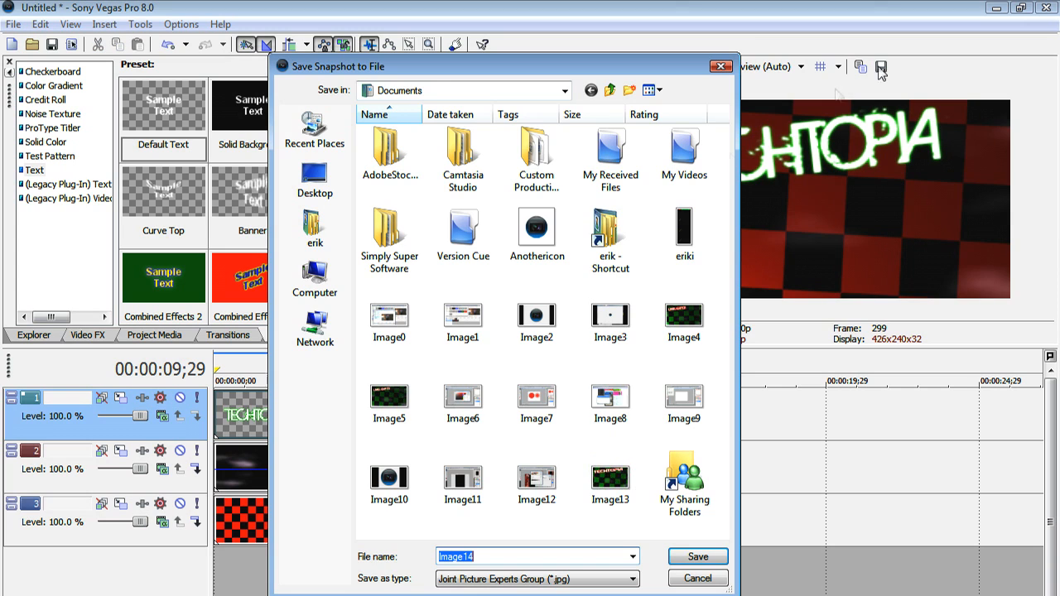
Save the closing frame as Image14.jpg and drop it on the top track after the title.
{"action": "left_click", "coordinate": [697, 557]}
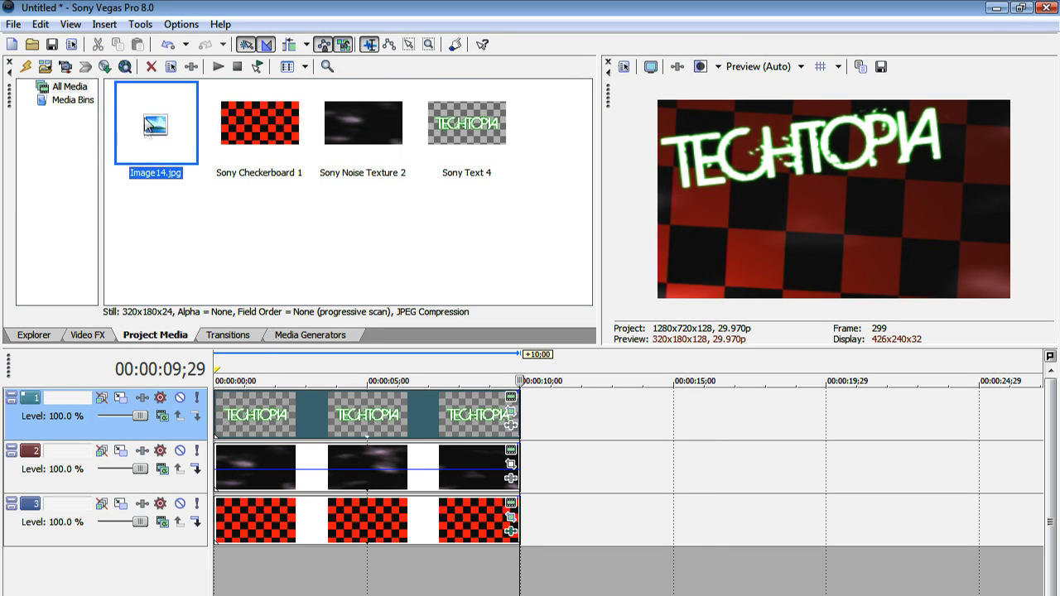
{"action": "left_click", "coordinate": [156, 122]}
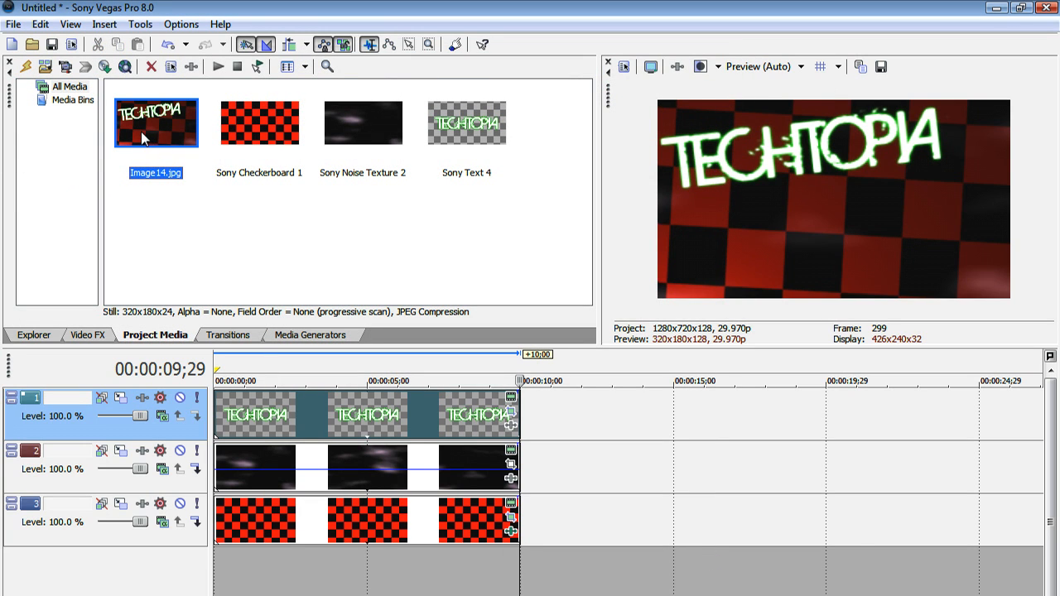
{"action": "mouse_move", "coordinate": [131, 123]}
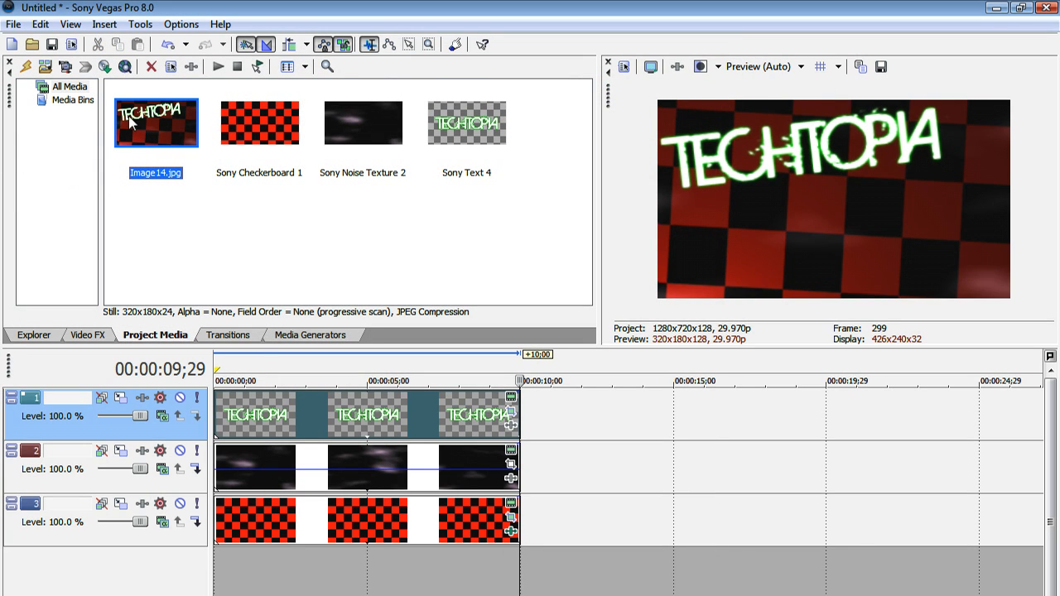
{"action": "left_click_drag", "start_coordinate": [156, 122], "coordinate": [594, 414]}
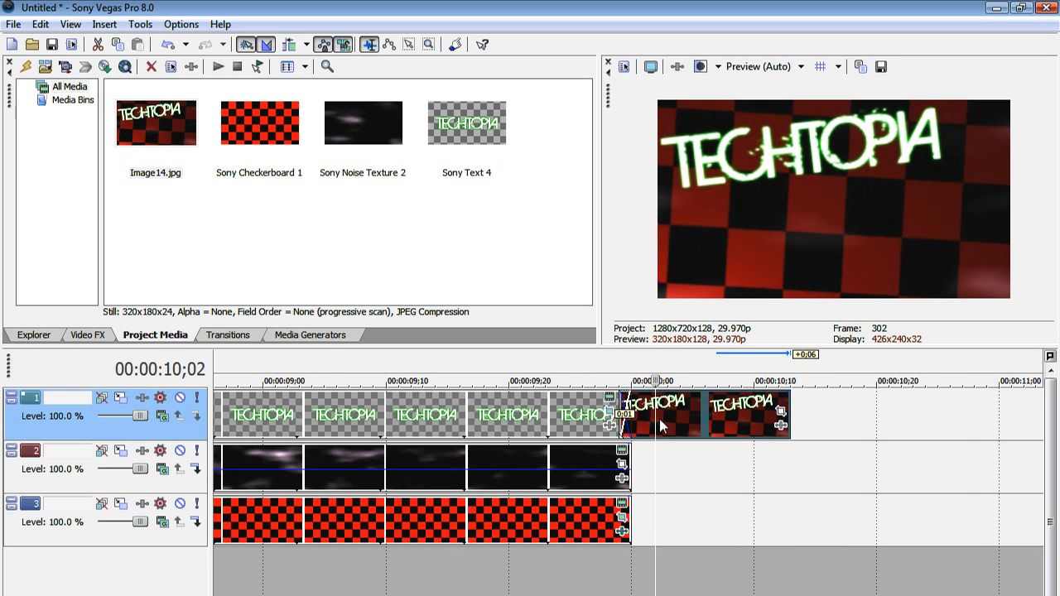
{"action": "mouse_move", "coordinate": [779, 420]}
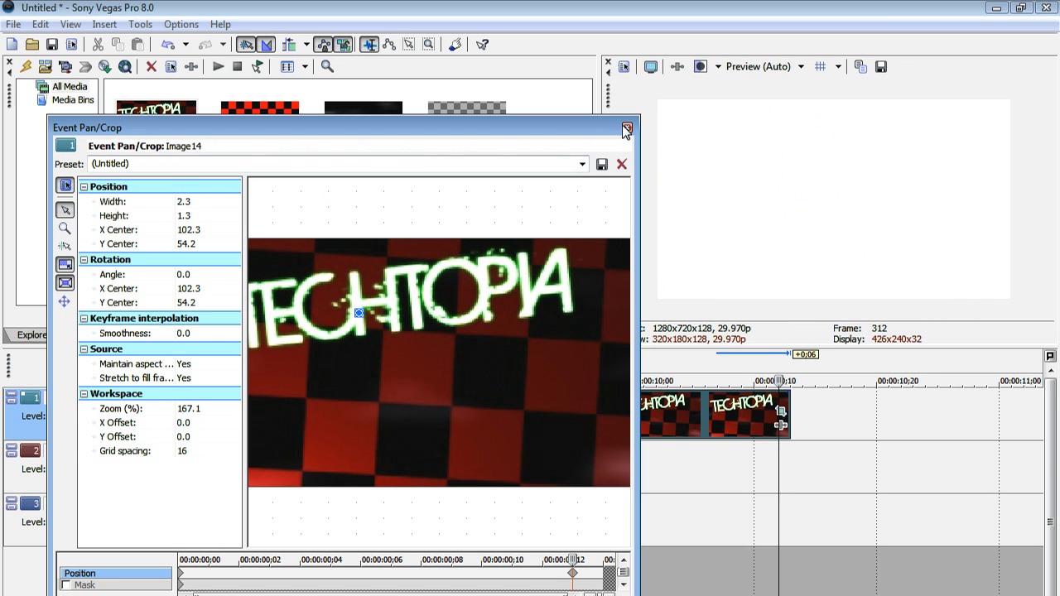
Close Event Pan/Crop after shrinking Image14's end keyframe for the zoom-in.
{"action": "left_click", "coordinate": [626, 129]}
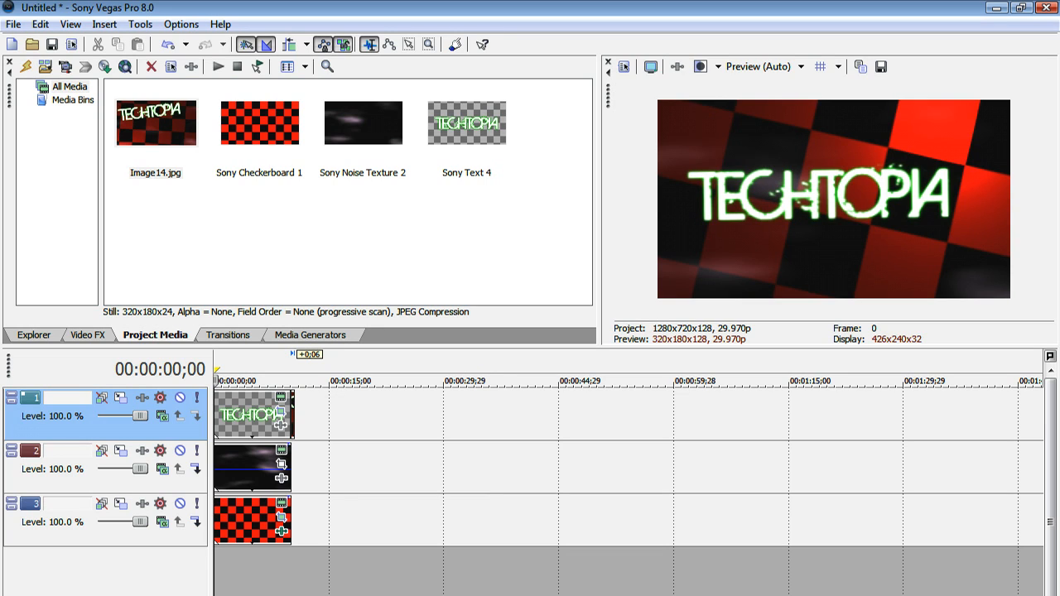
{"action": "mouse_move", "coordinate": [299, 583]}
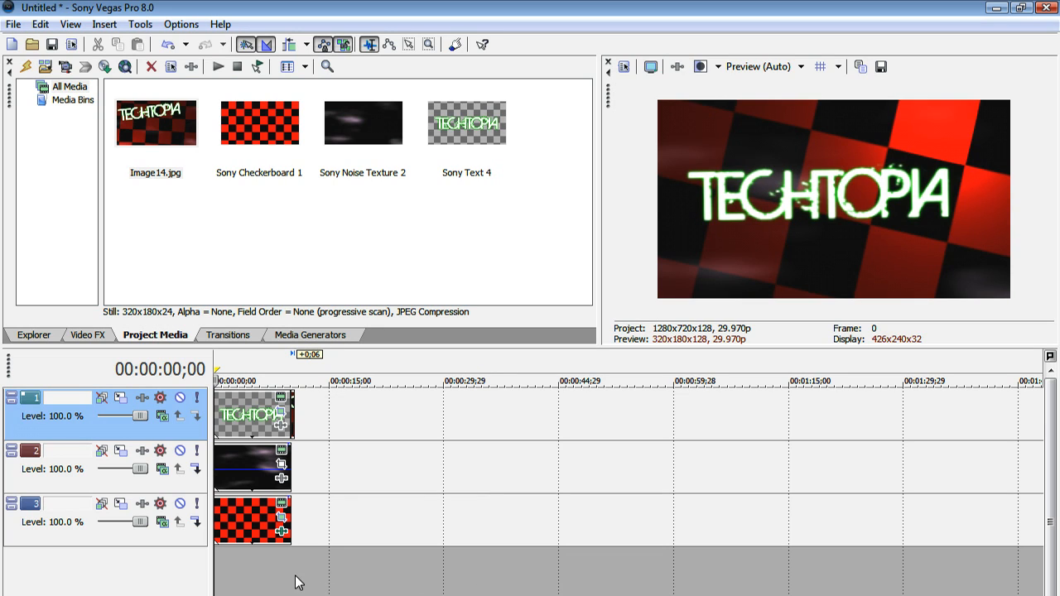
{"action": "mouse_move", "coordinate": [278, 593]}
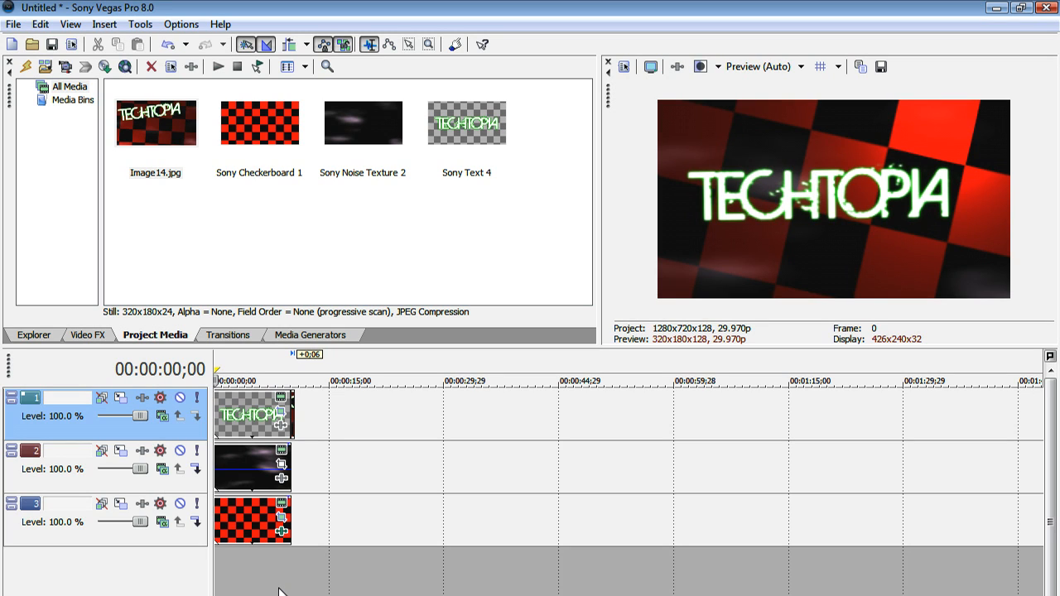
{"action": "mouse_move", "coordinate": [329, 589]}
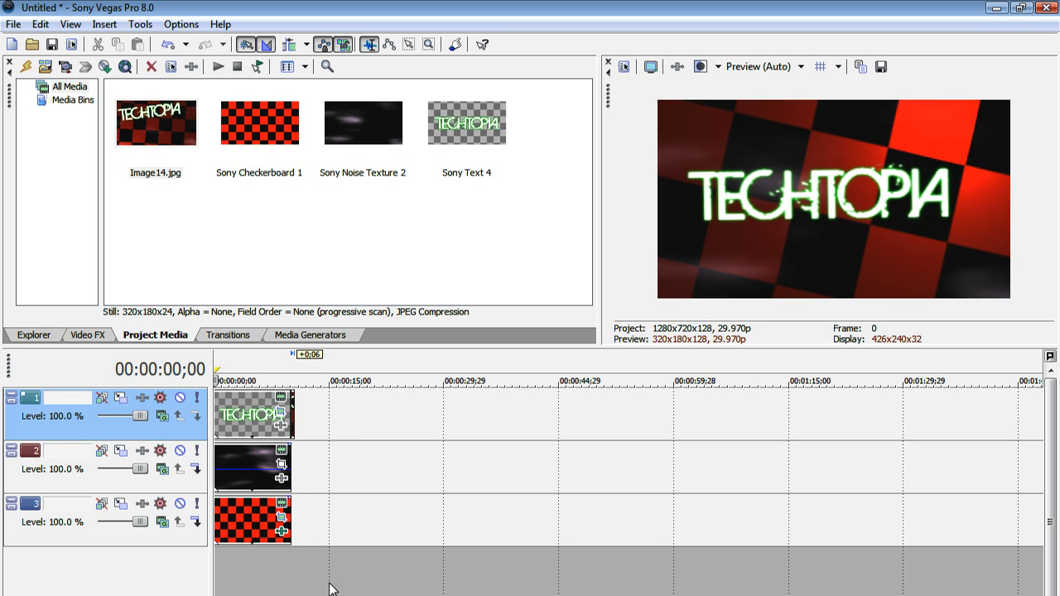